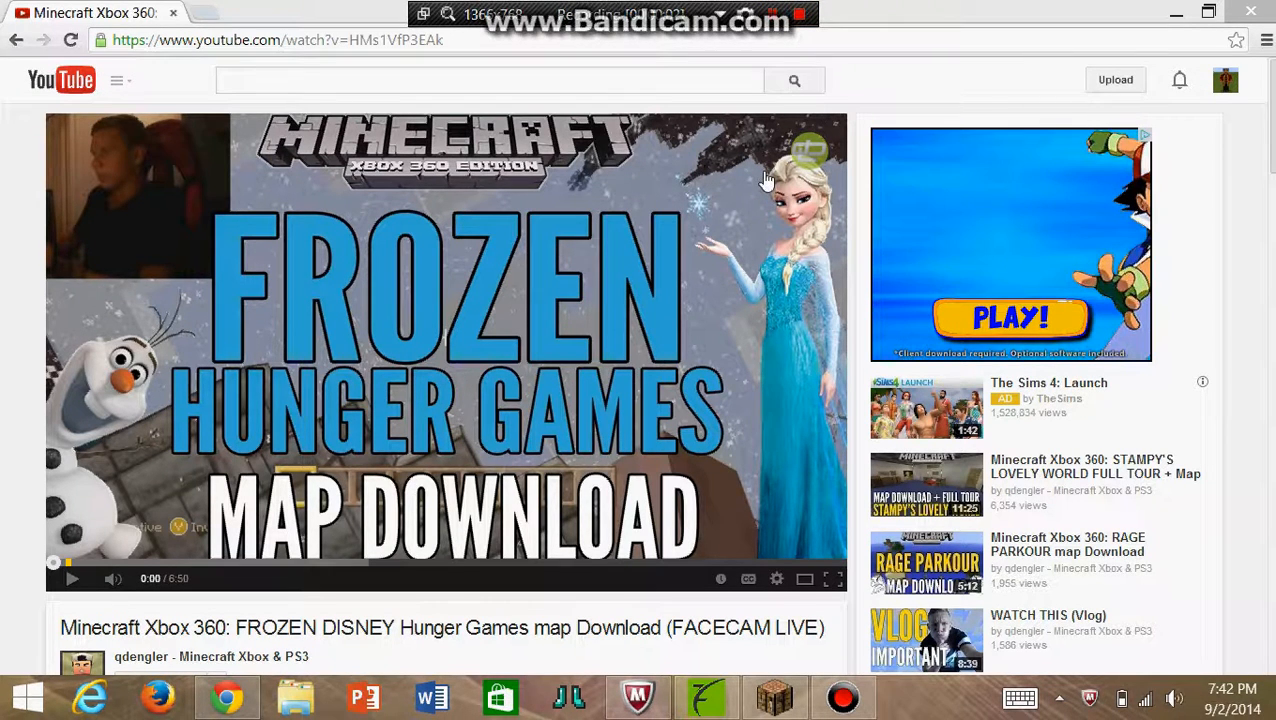
{"action": "mouse_move", "coordinate": [590, 68]}
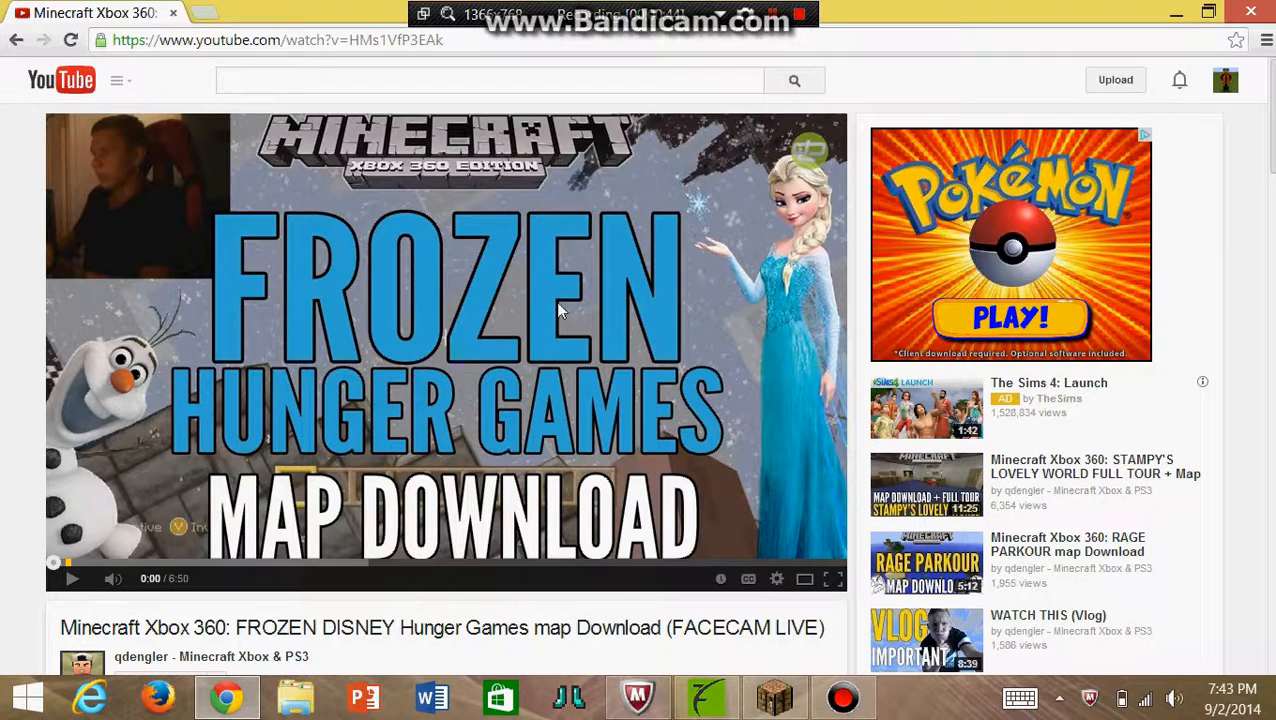
Open the Map Download Link from the video description in a new tab
{"action": "scroll", "scroll_direction": "down", "scroll_amount": 3}
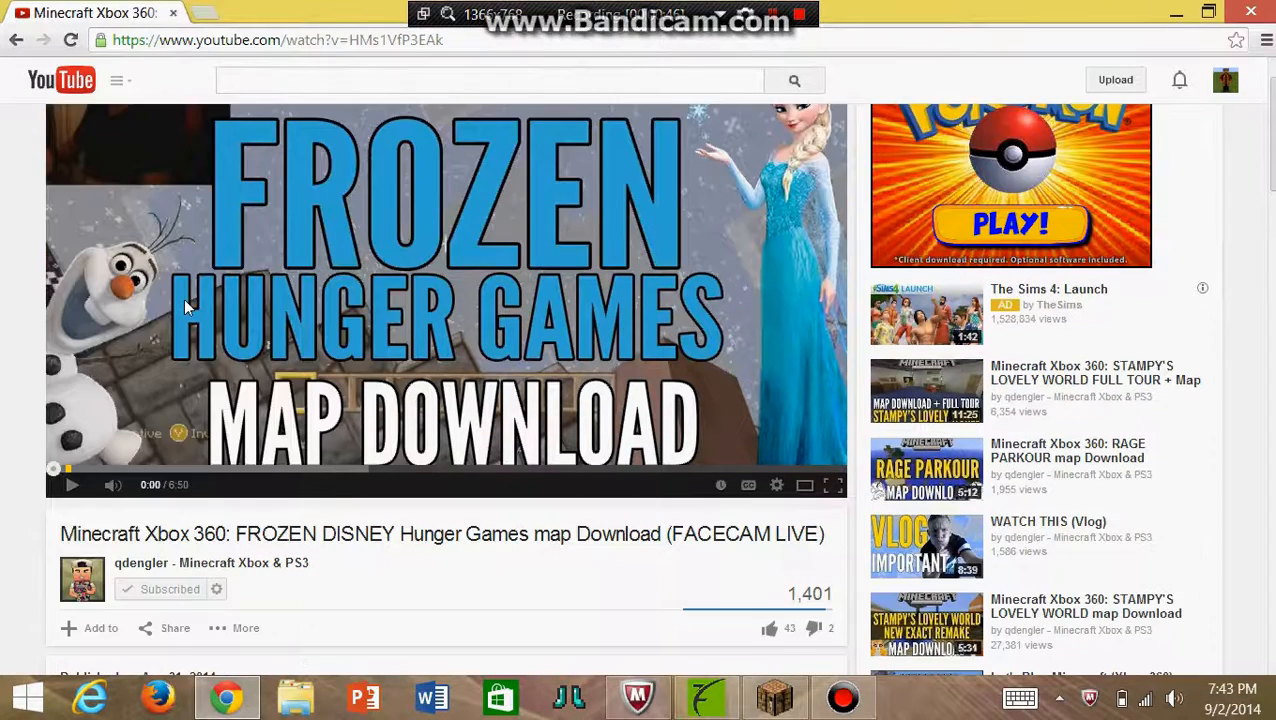
{"action": "scroll", "scroll_direction": "down", "scroll_amount": 3}
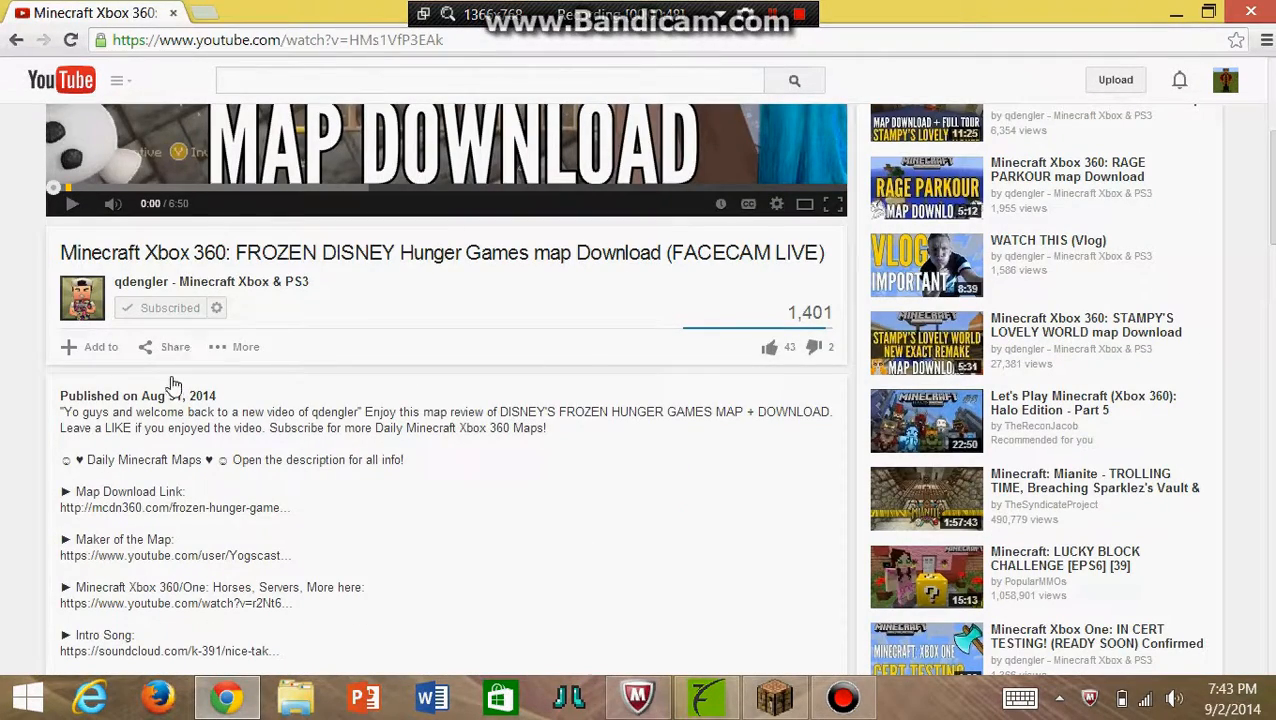
{"action": "scroll", "scroll_direction": "down", "scroll_amount": 3}
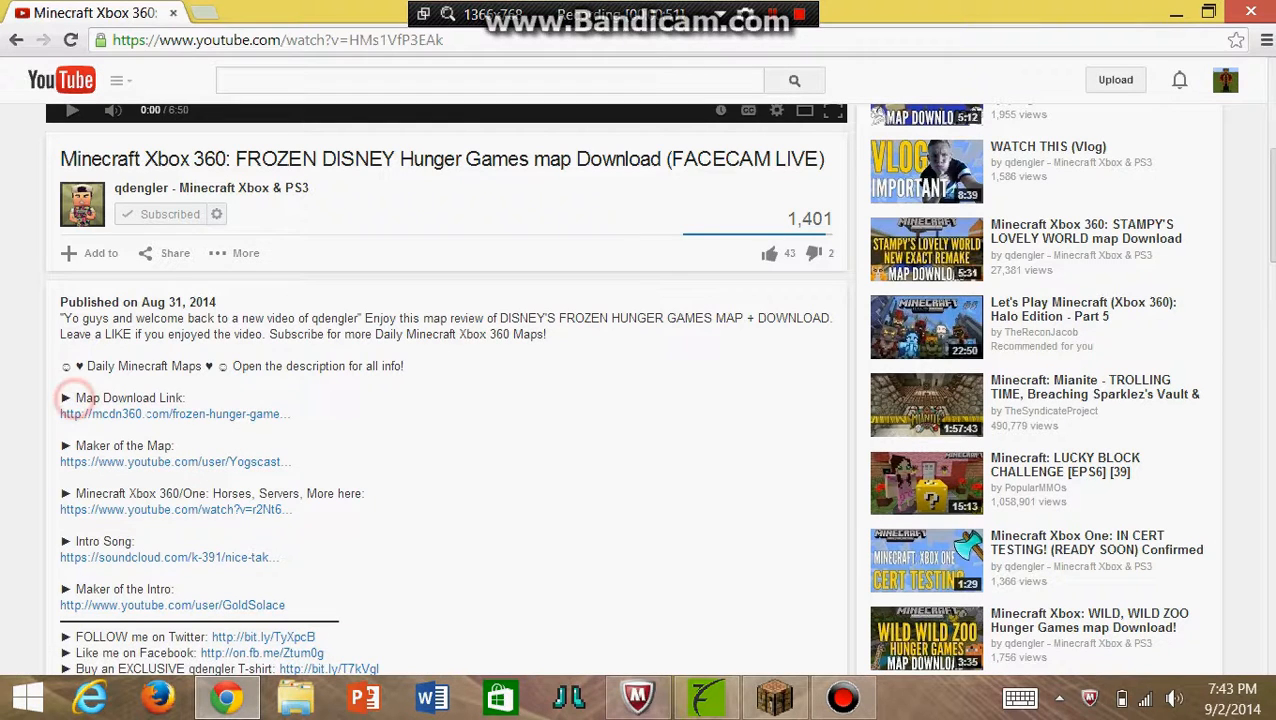
{"action": "double_click", "coordinate": [128, 397]}
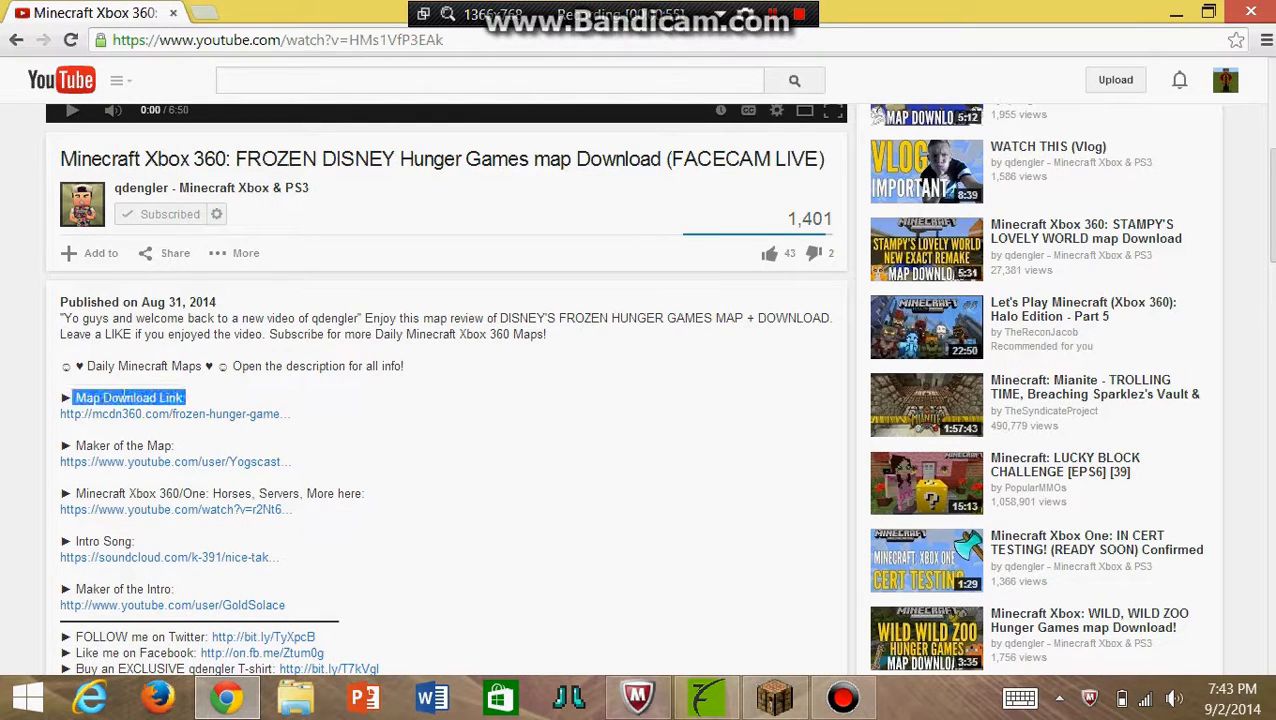
{"action": "mouse_move", "coordinate": [220, 414]}
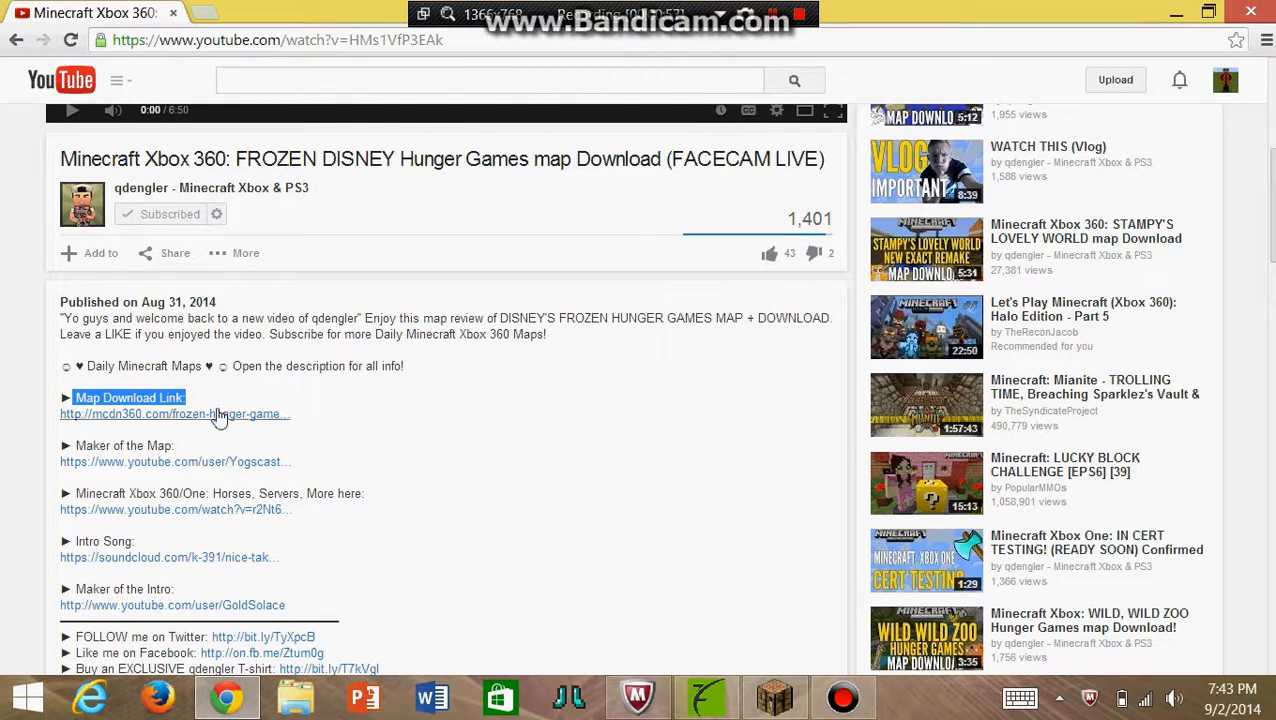
{"action": "left_click", "coordinate": [174, 414]}
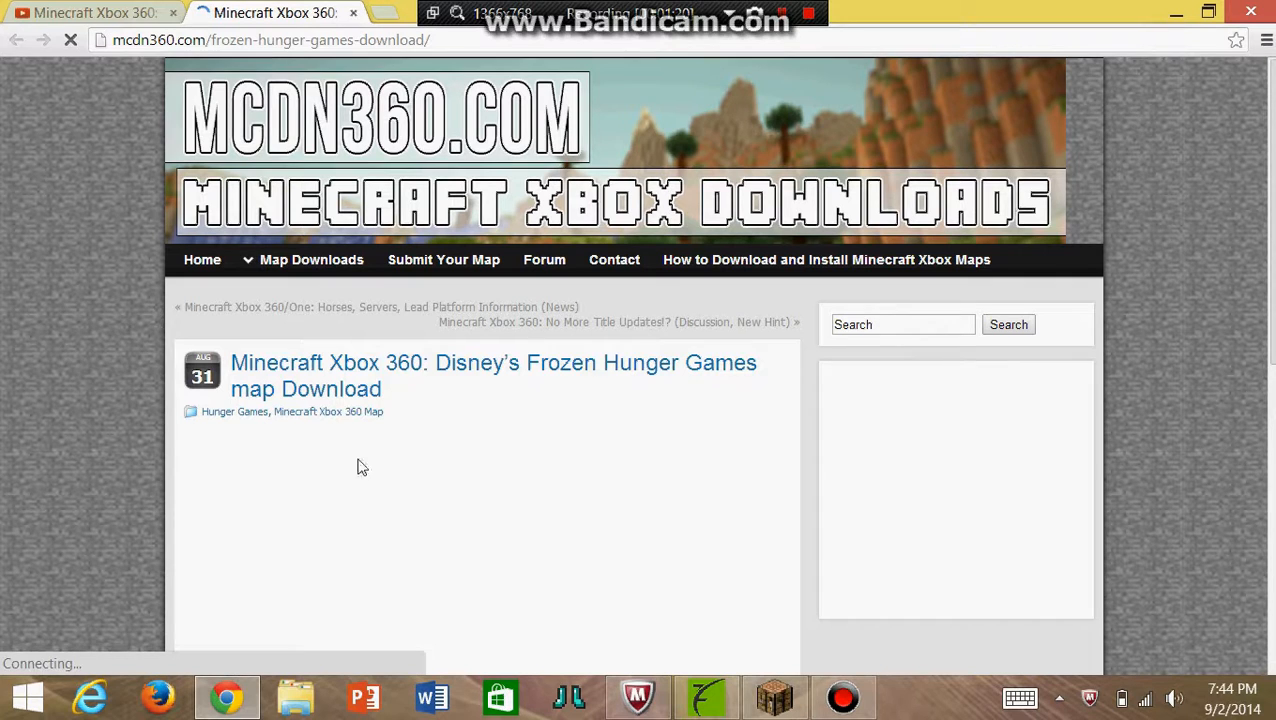
Follow 'Download Disney's Frozen Hunger Games Map Here' to the MediaFire page
{"action": "scroll", "scroll_direction": "down", "scroll_amount": 3}
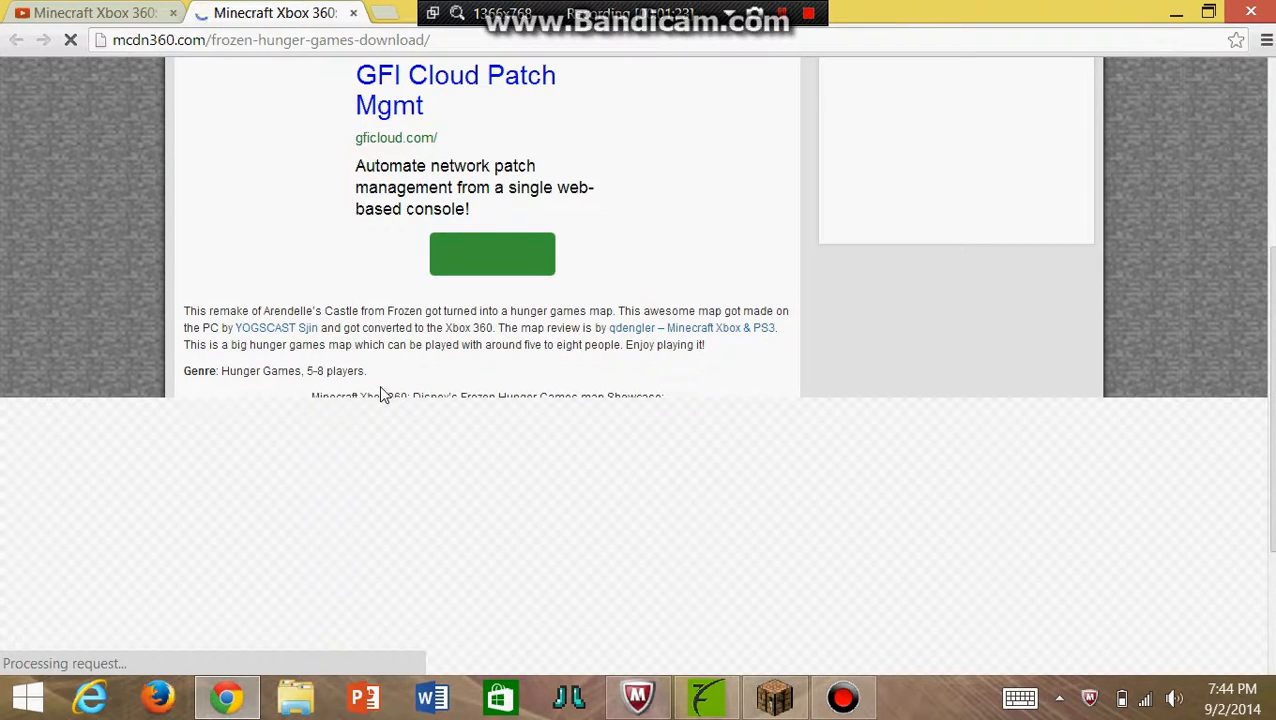
{"action": "mouse_move", "coordinate": [356, 440]}
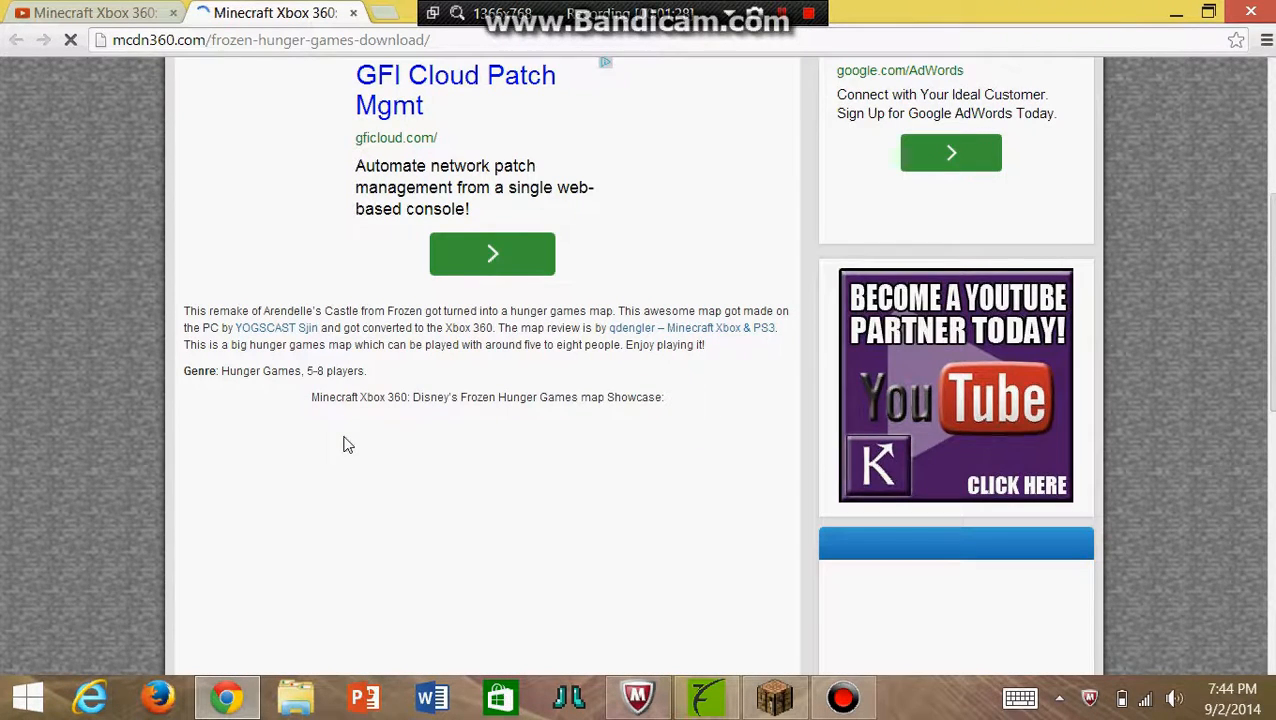
{"action": "scroll", "scroll_direction": "down", "scroll_amount": 3}
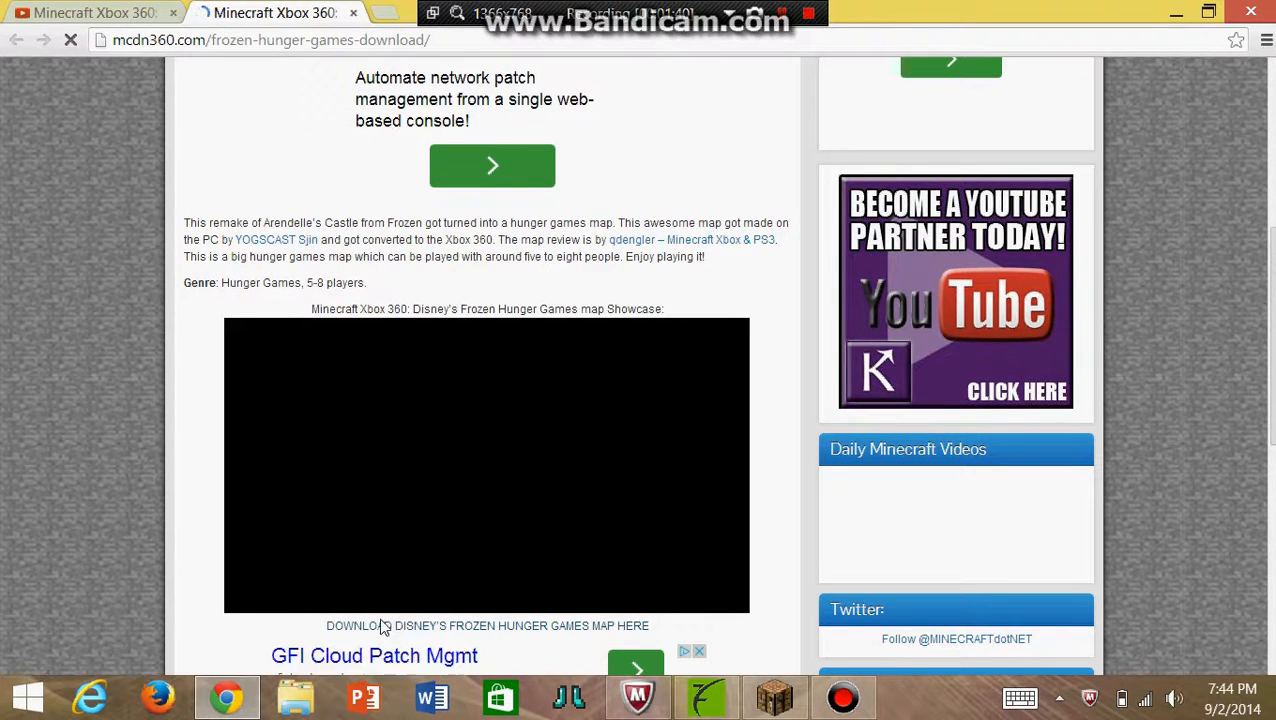
{"action": "left_click", "coordinate": [487, 625]}
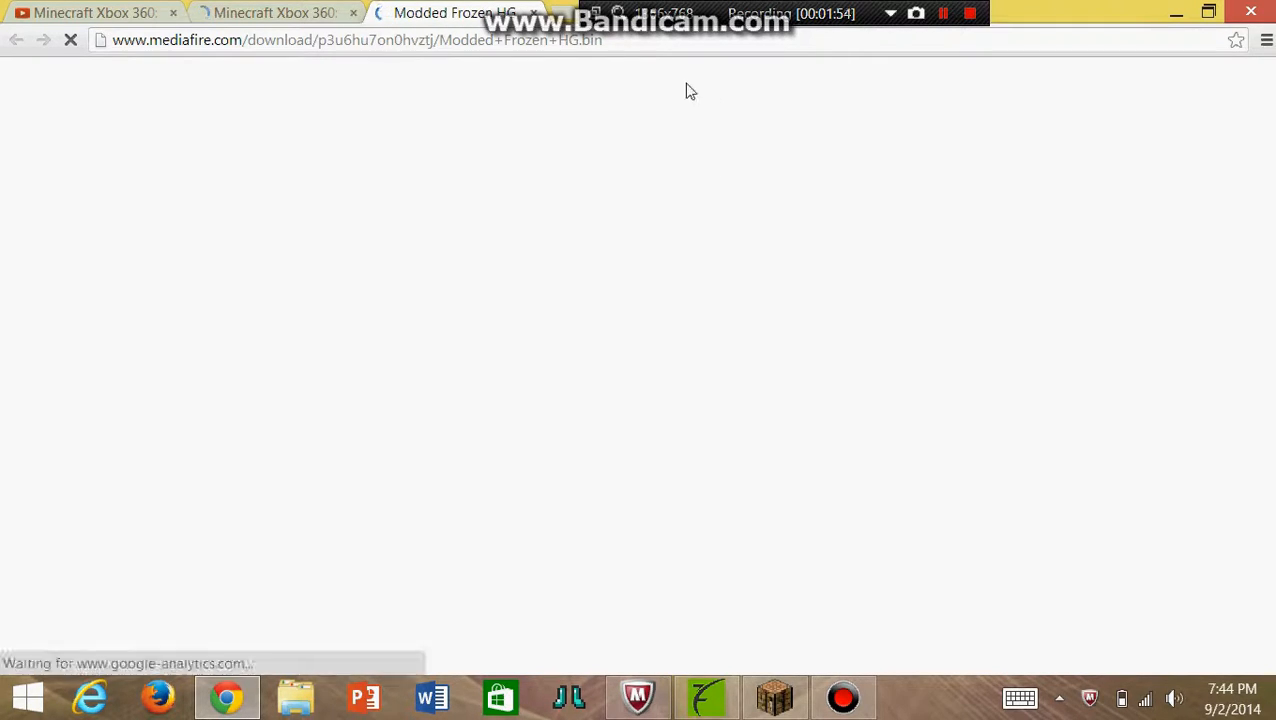
{"action": "mouse_move", "coordinate": [658, 165]}
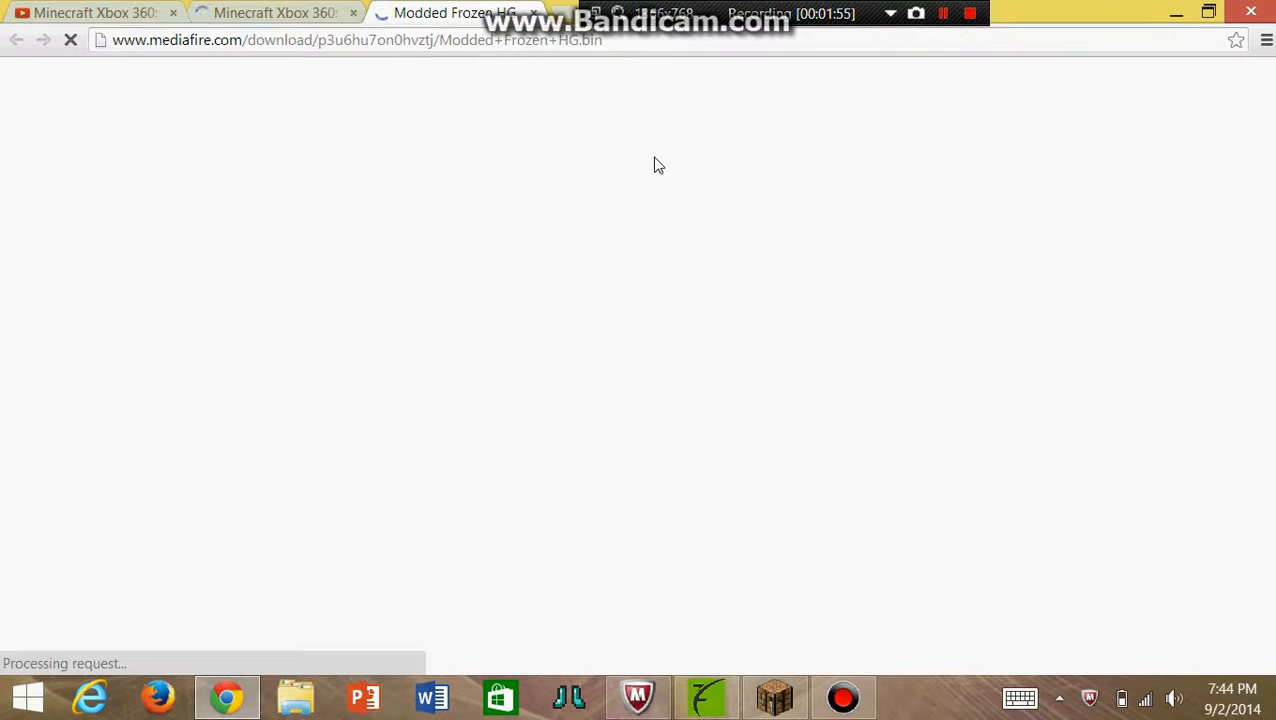
{"action": "mouse_move", "coordinate": [650, 170]}
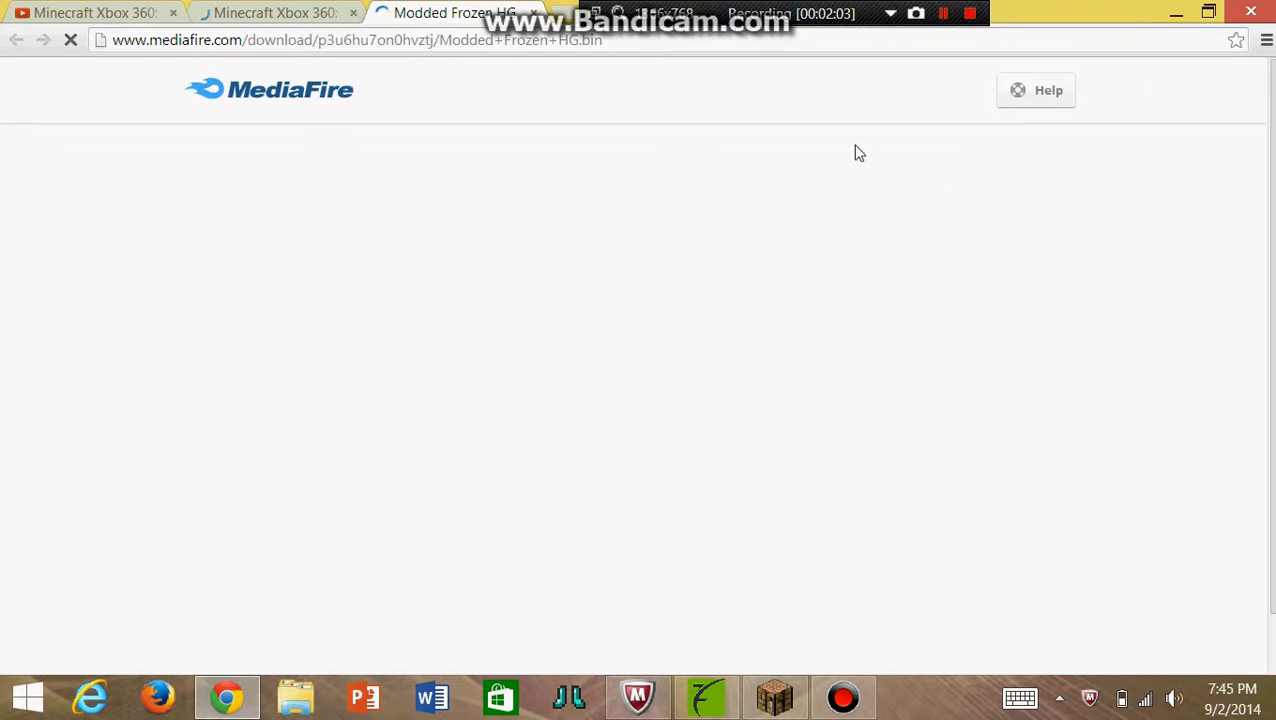
{"action": "mouse_move", "coordinate": [255, 98]}
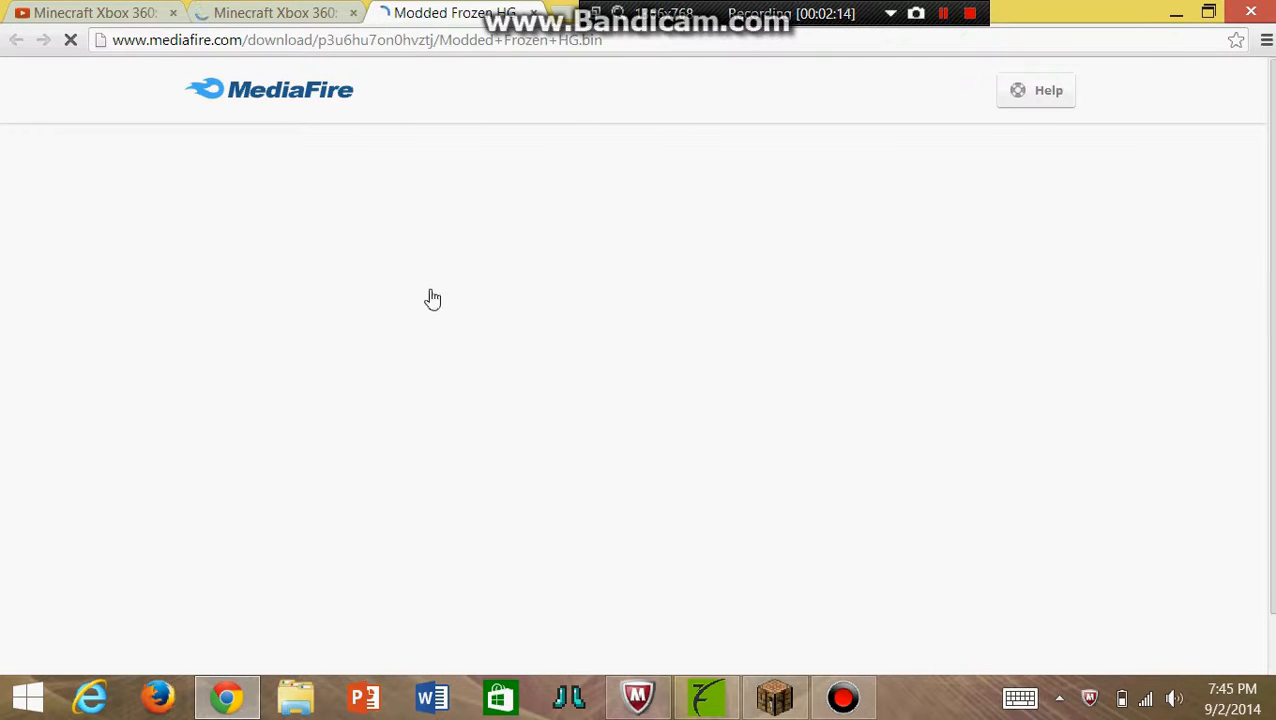
{"action": "mouse_move", "coordinate": [399, 124]}
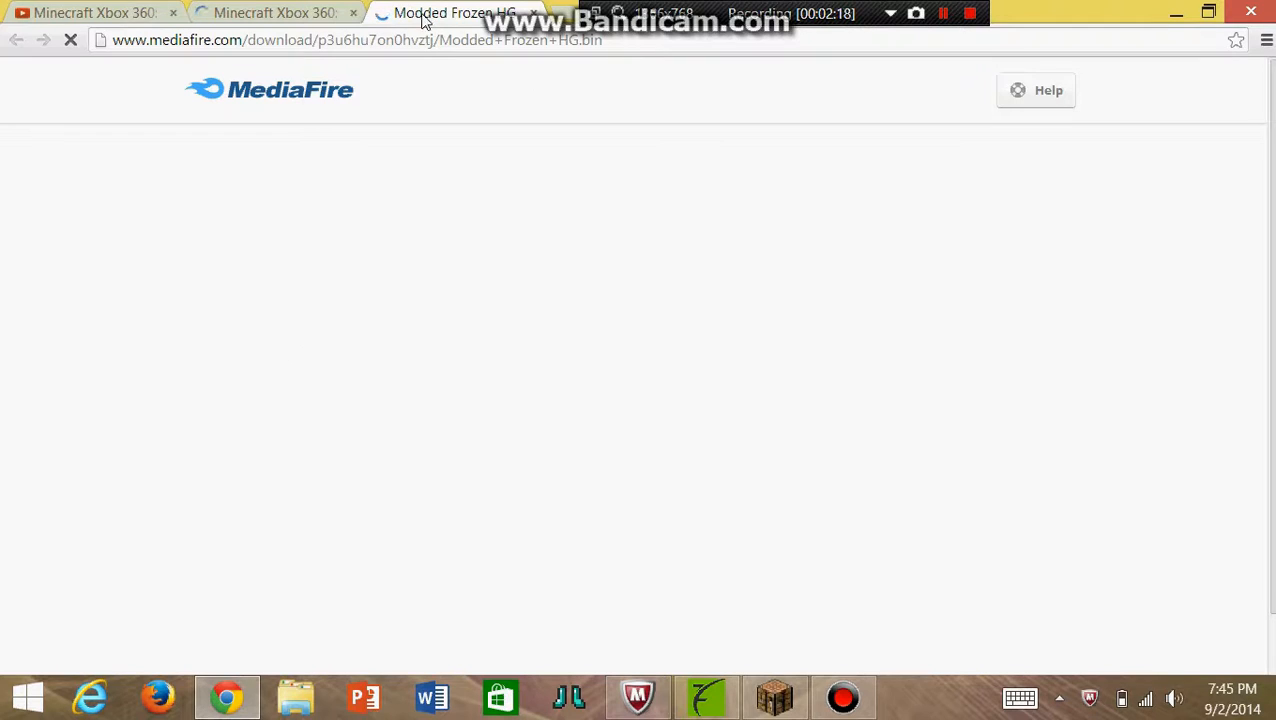
{"action": "mouse_move", "coordinate": [461, 25]}
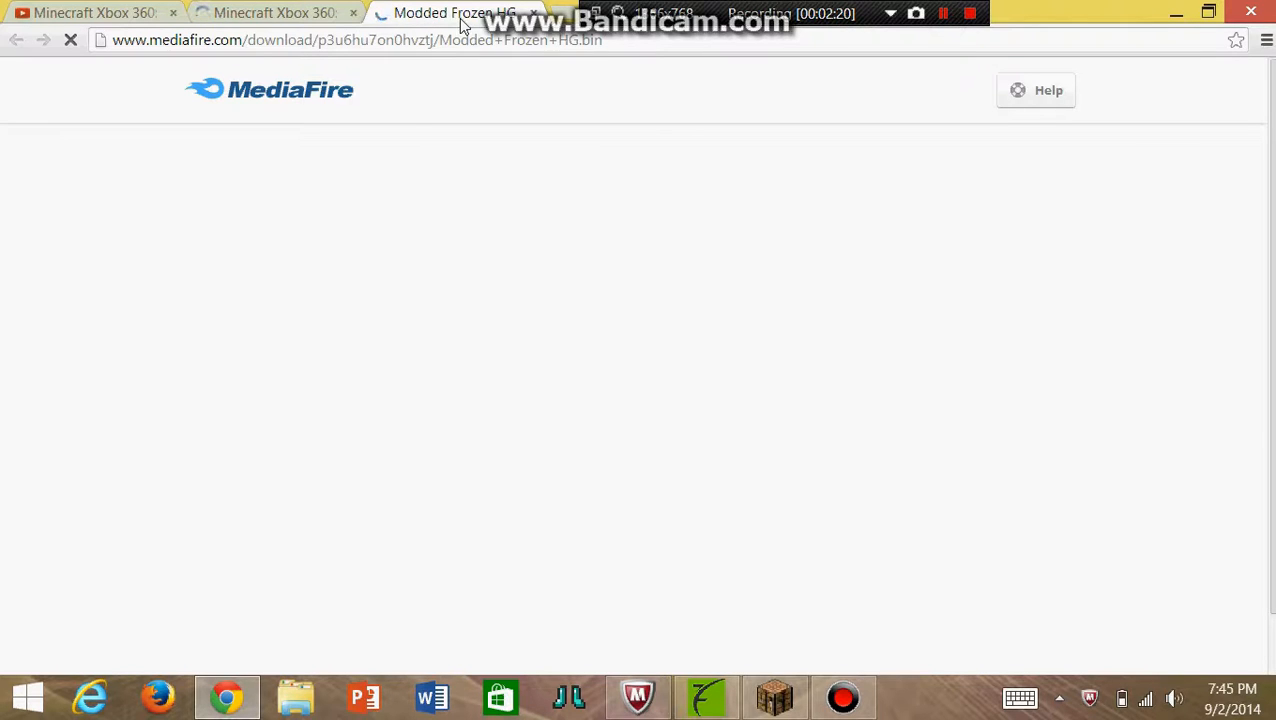
{"action": "mouse_move", "coordinate": [434, 161]}
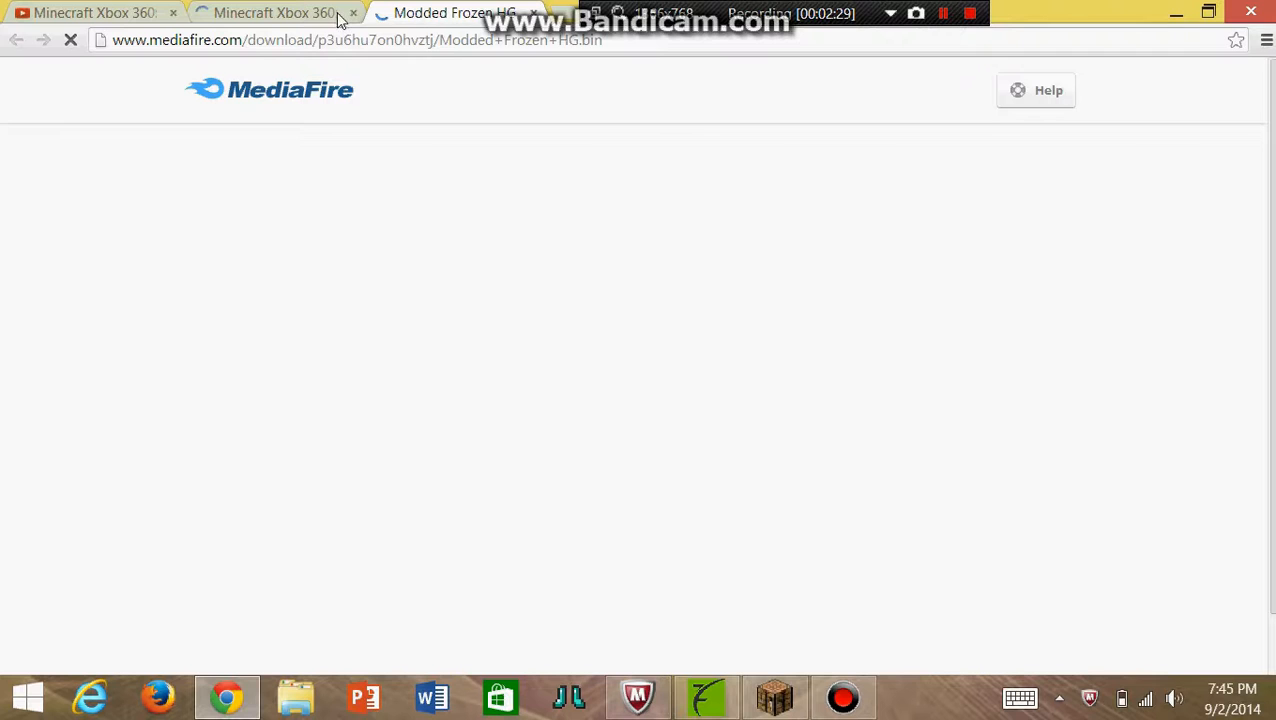
{"action": "mouse_move", "coordinate": [510, 238]}
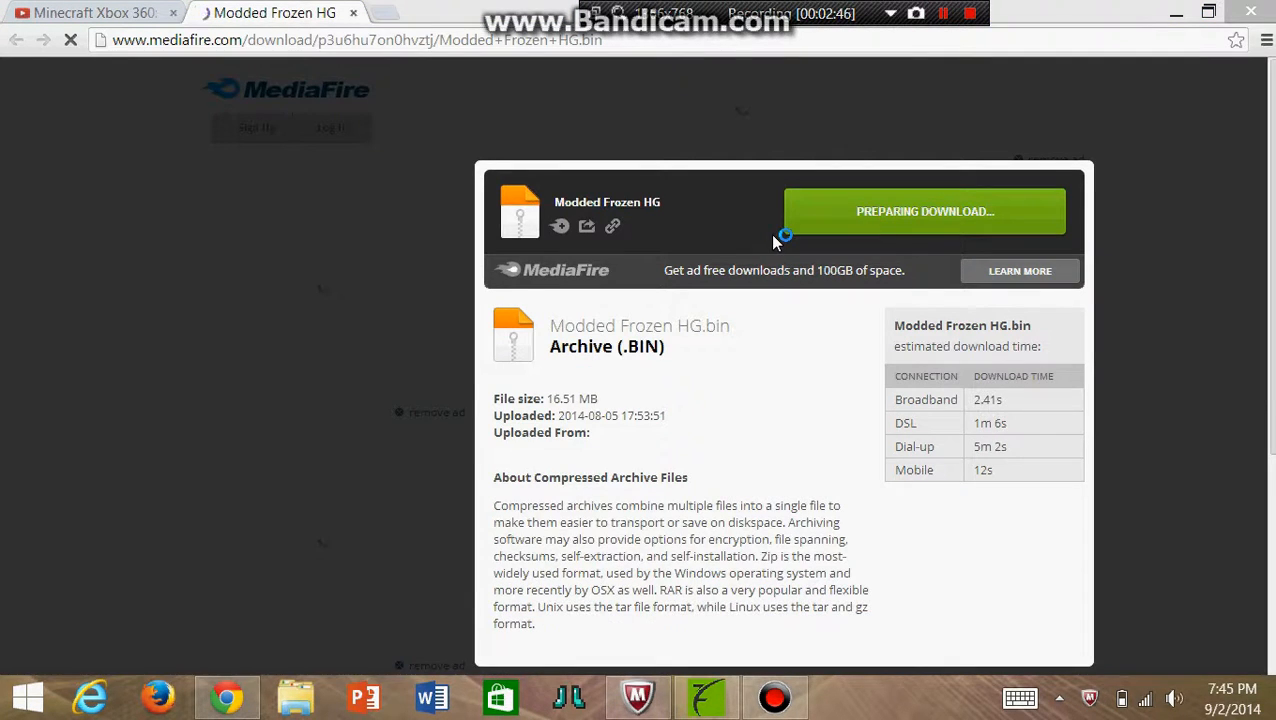
{"action": "mouse_move", "coordinate": [838, 172]}
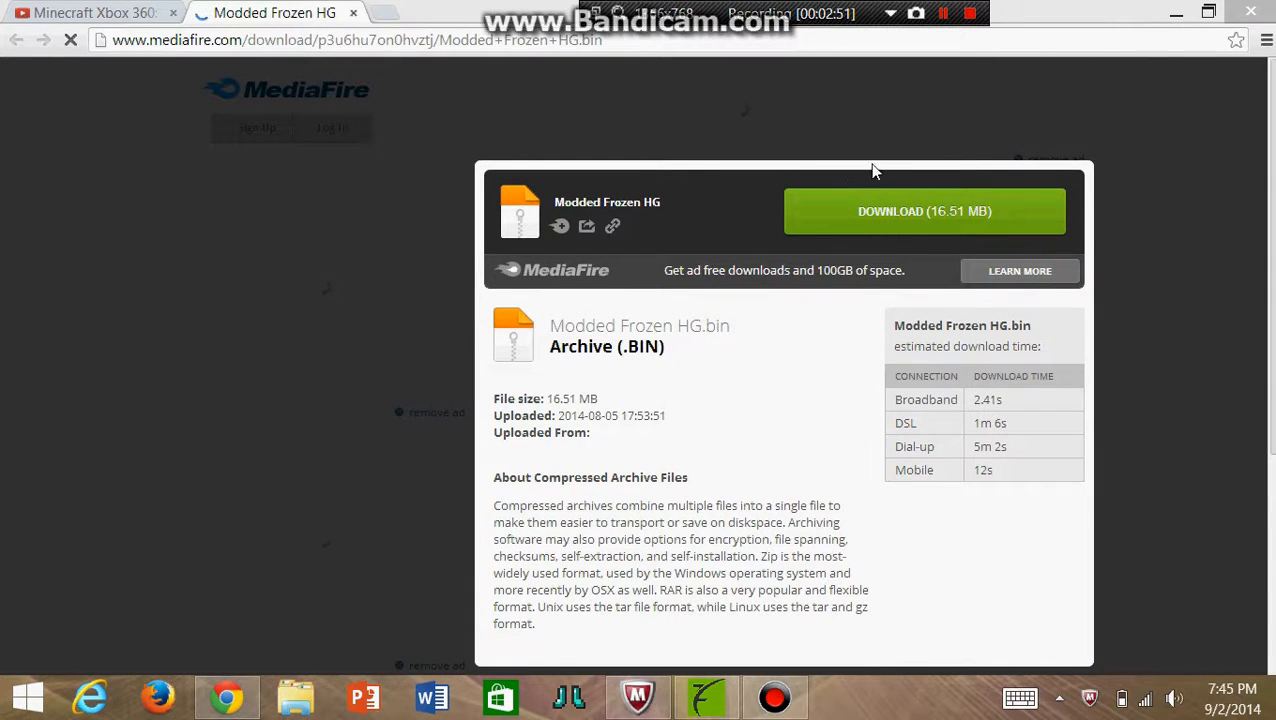
Dismiss the overlay and start the 16.51 MB Modded Frozen HG.bin download
{"action": "left_click", "coordinate": [923, 211]}
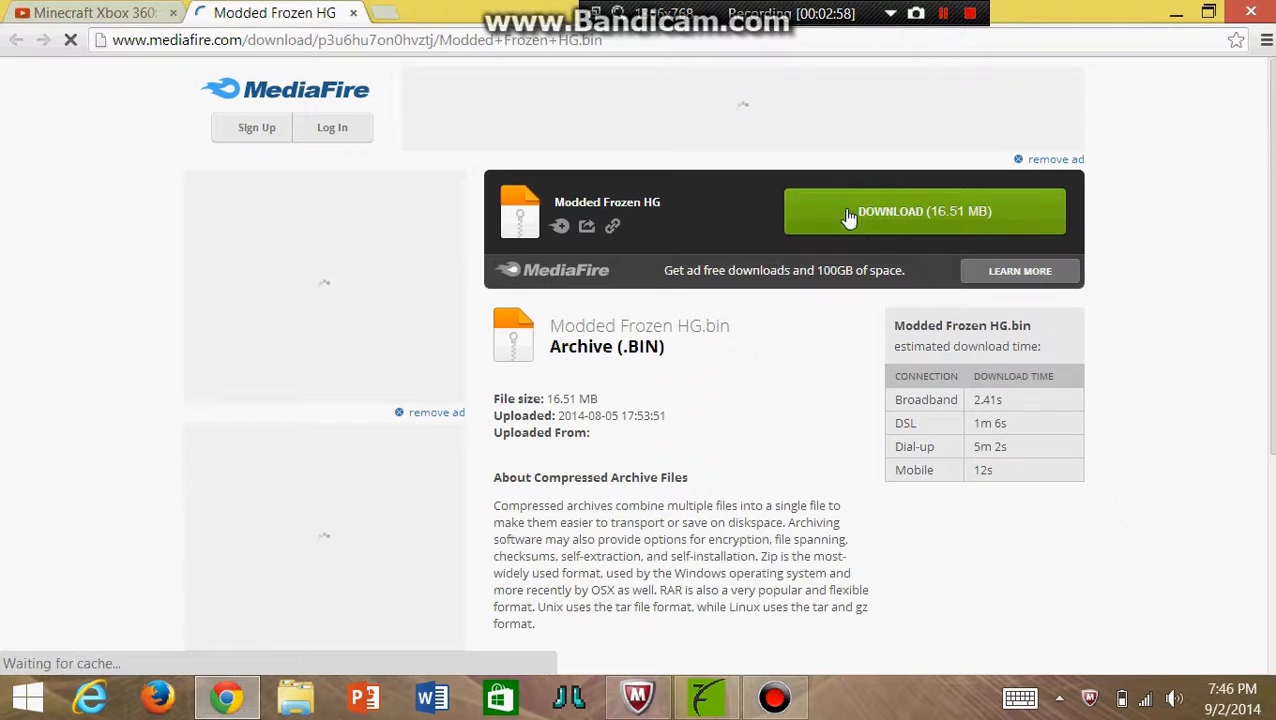
{"action": "left_click", "coordinate": [924, 211]}
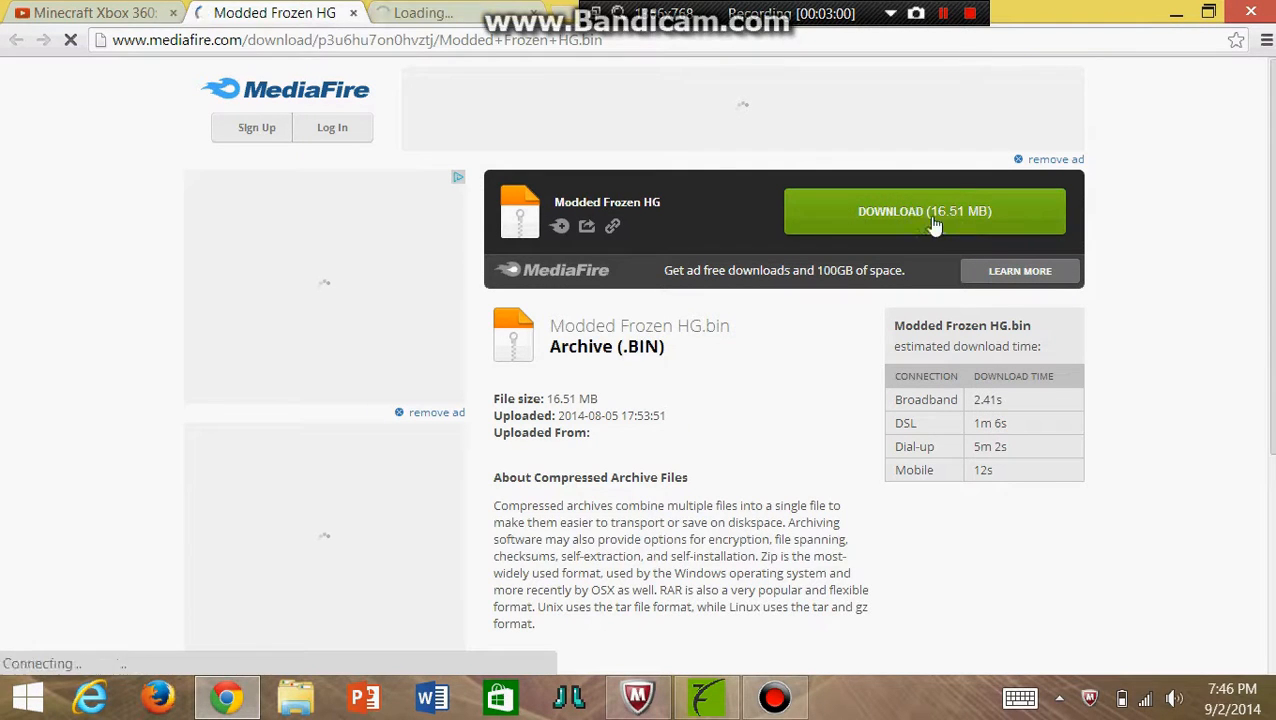
{"action": "left_click", "coordinate": [924, 211]}
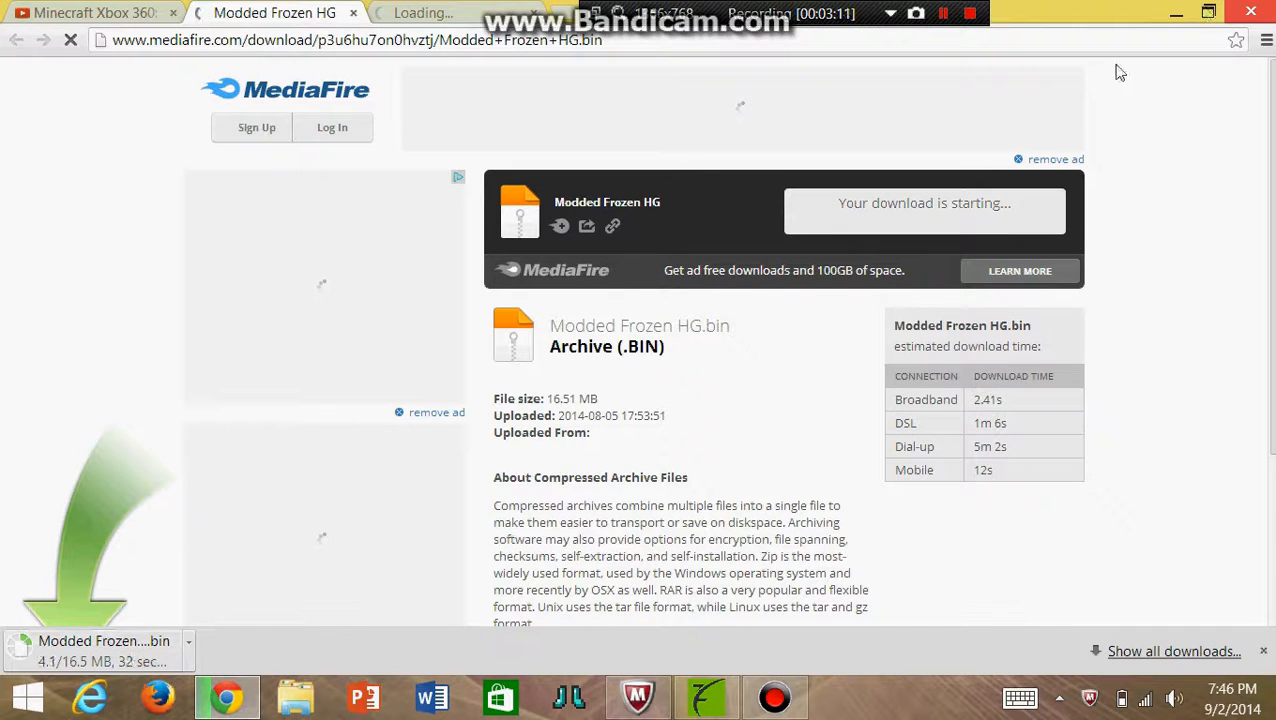
{"action": "mouse_move", "coordinate": [25, 680]}
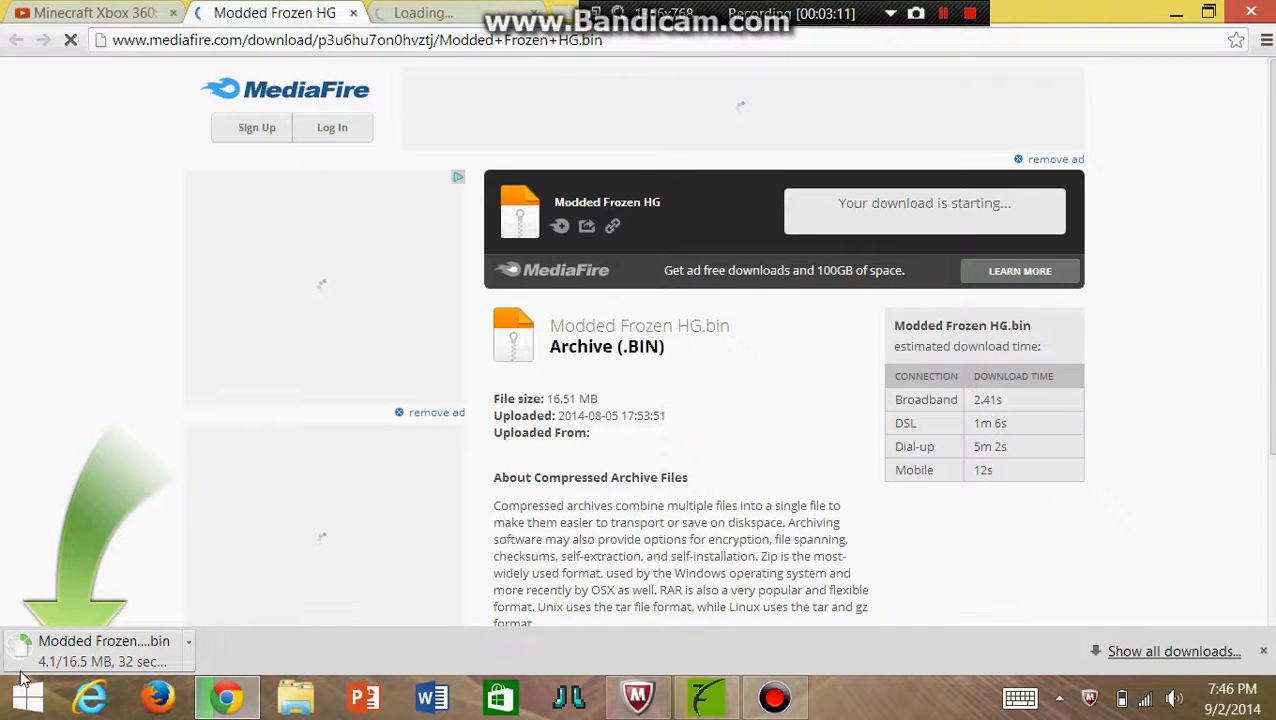
{"action": "mouse_move", "coordinate": [270, 183]}
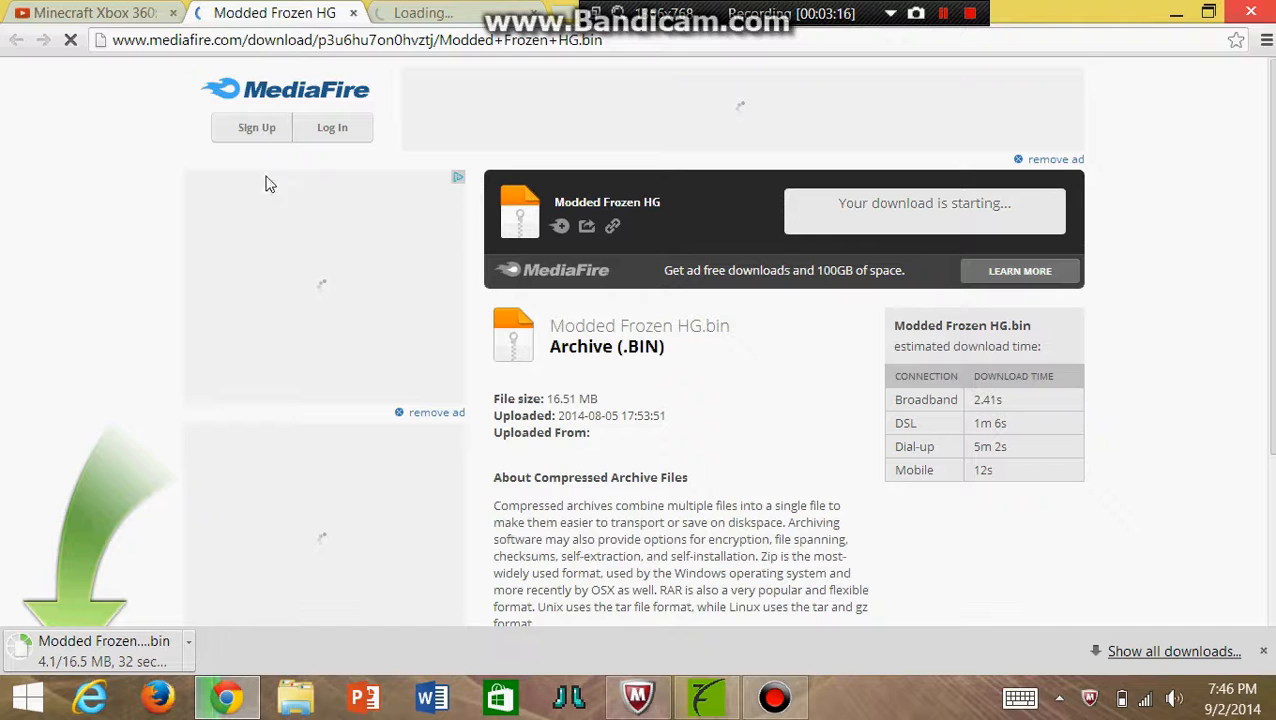
{"action": "mouse_move", "coordinate": [845, 143]}
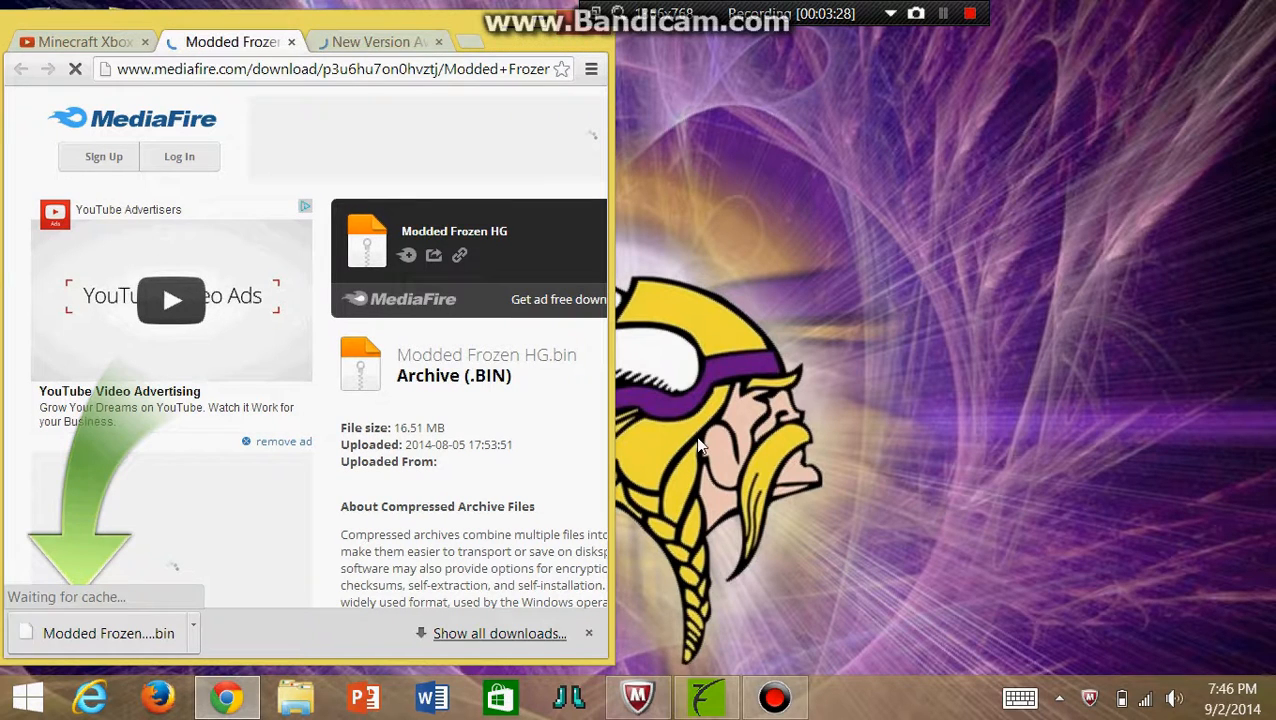
{"action": "mouse_move", "coordinate": [706, 697]}
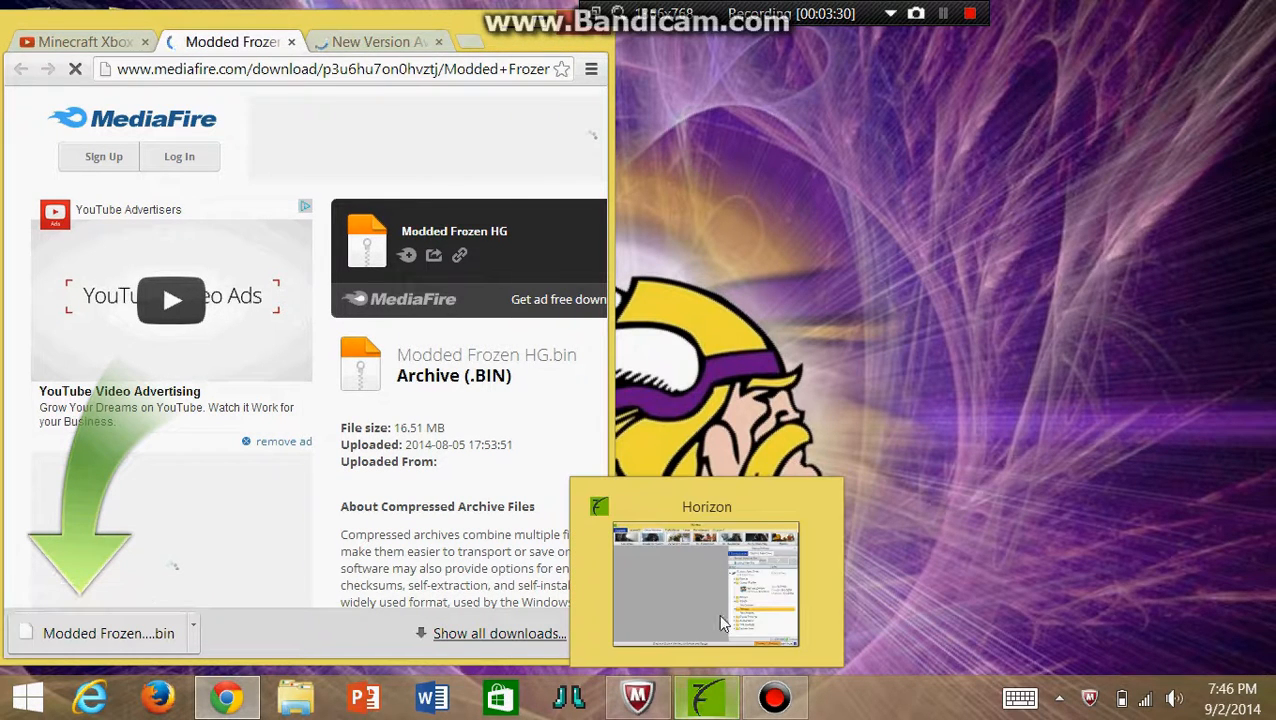
Bring the Horizon window to the front beside the browser
{"action": "left_click", "coordinate": [706, 583]}
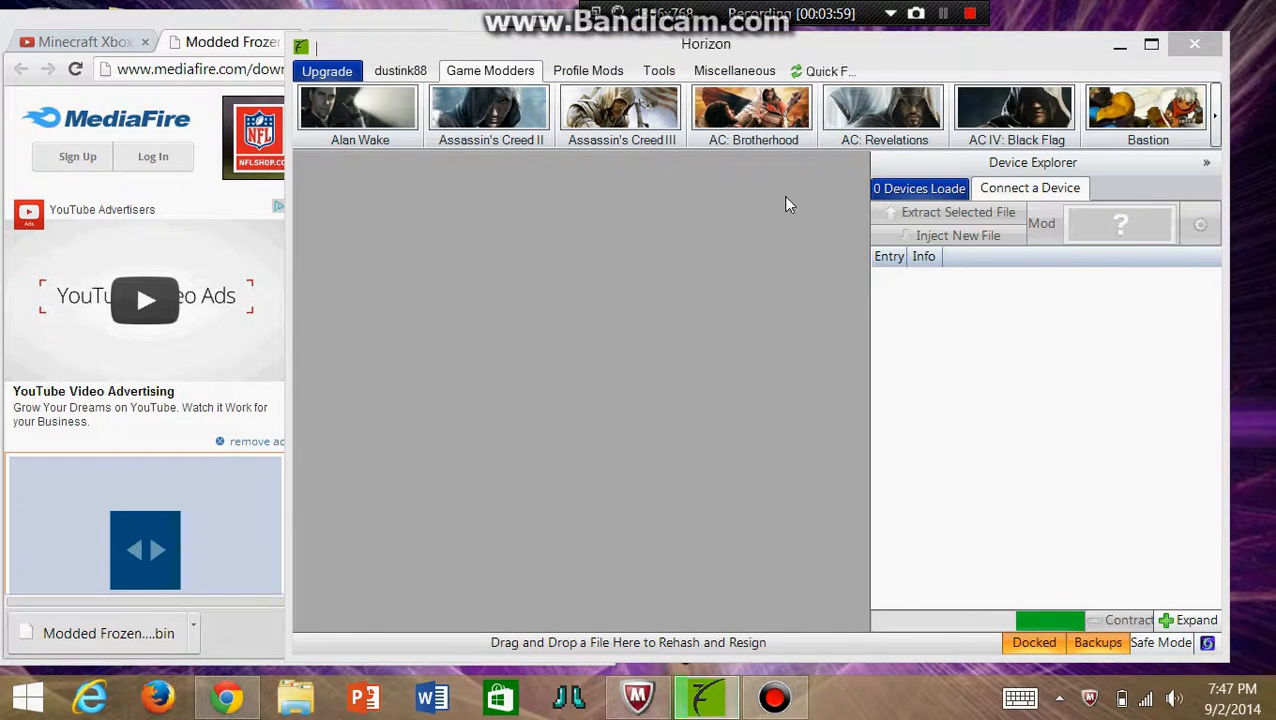
{"action": "mouse_move", "coordinate": [750, 478]}
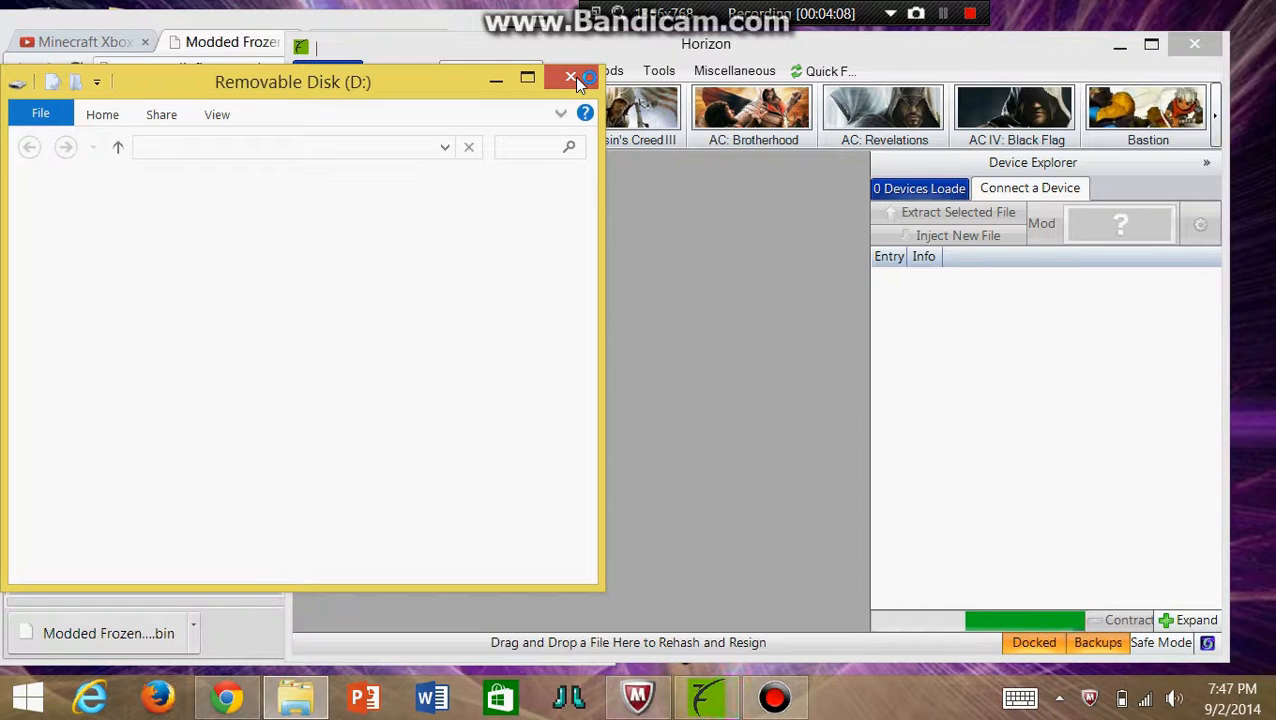
{"action": "left_click", "coordinate": [571, 78]}
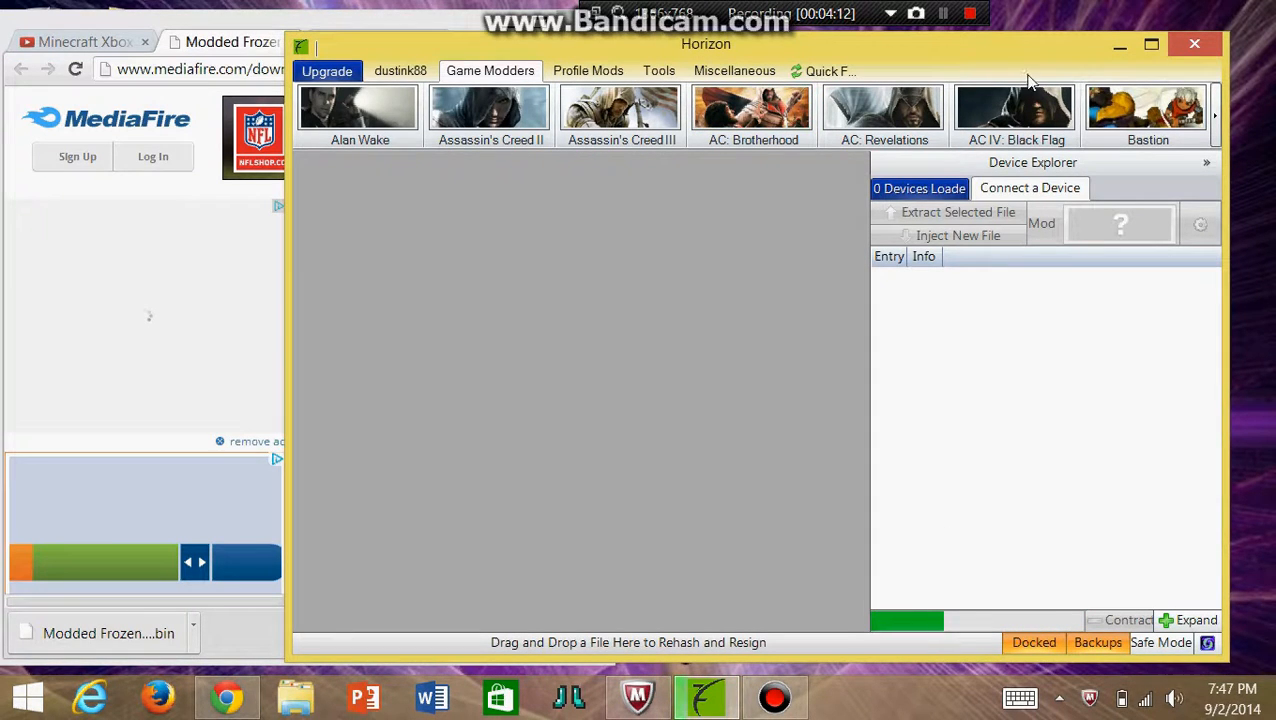
{"action": "left_click", "coordinate": [1029, 188]}
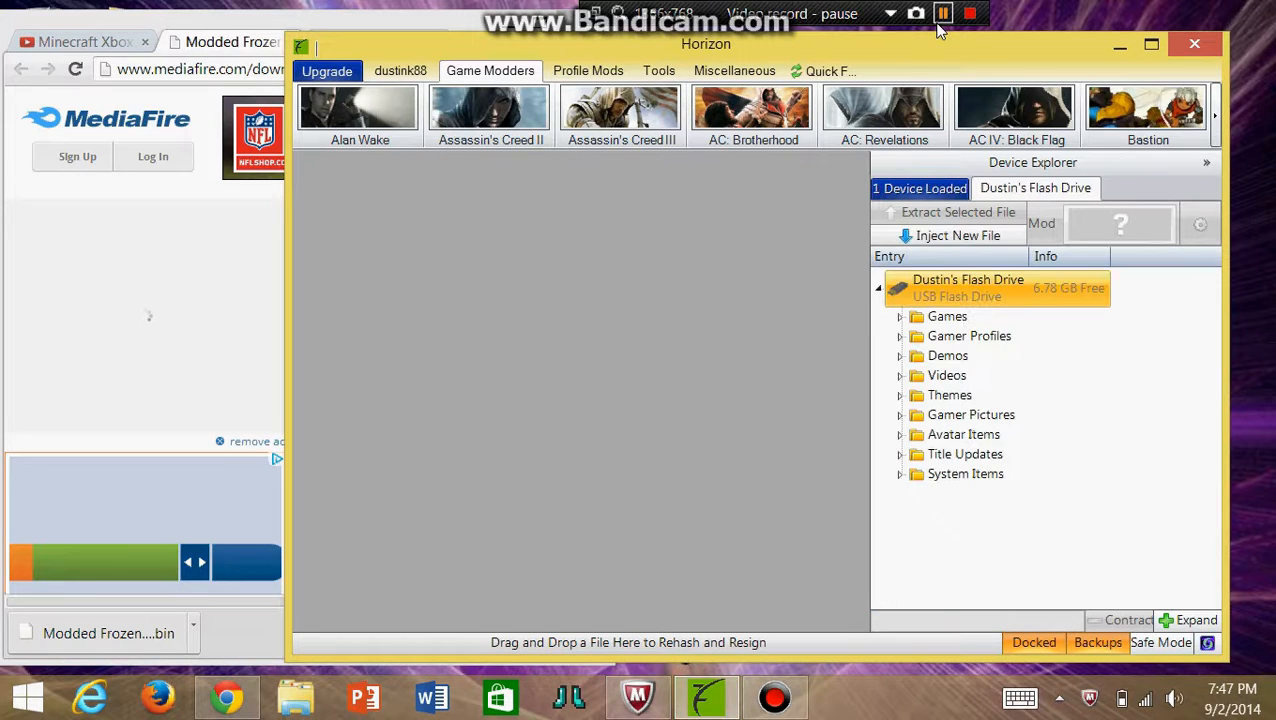
{"action": "left_click", "coordinate": [942, 12]}
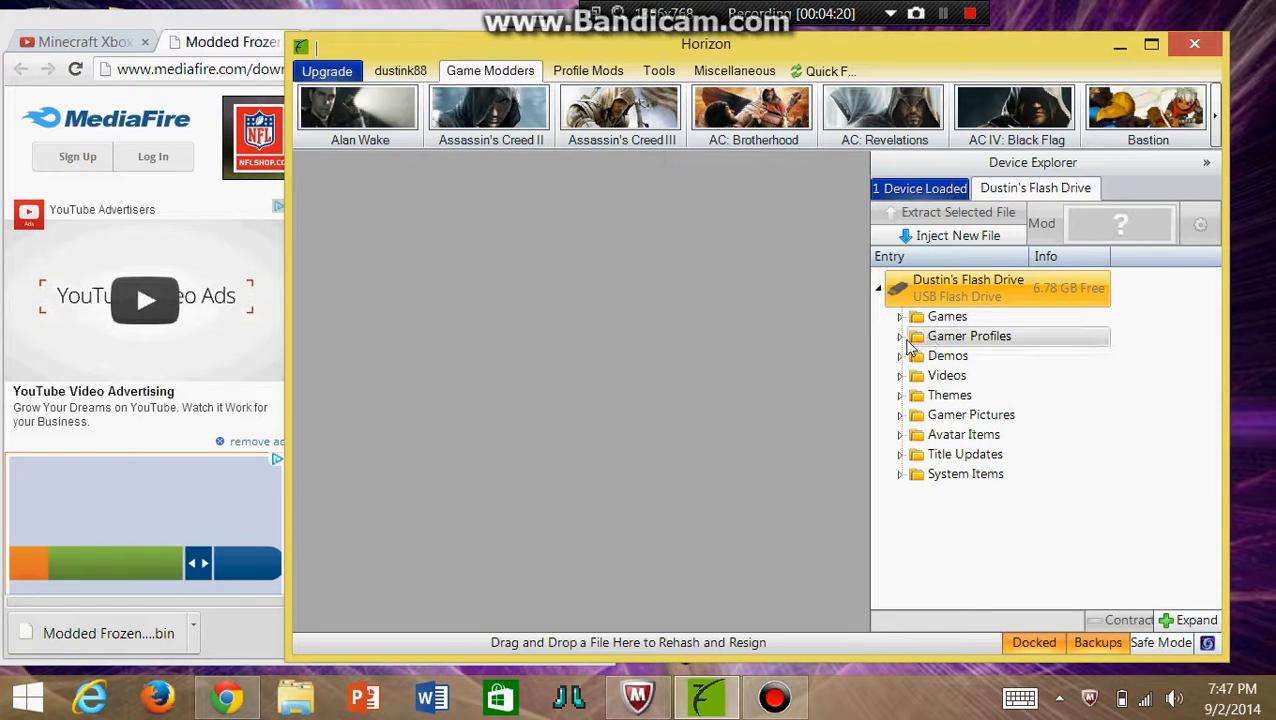
{"action": "left_click", "coordinate": [901, 336]}
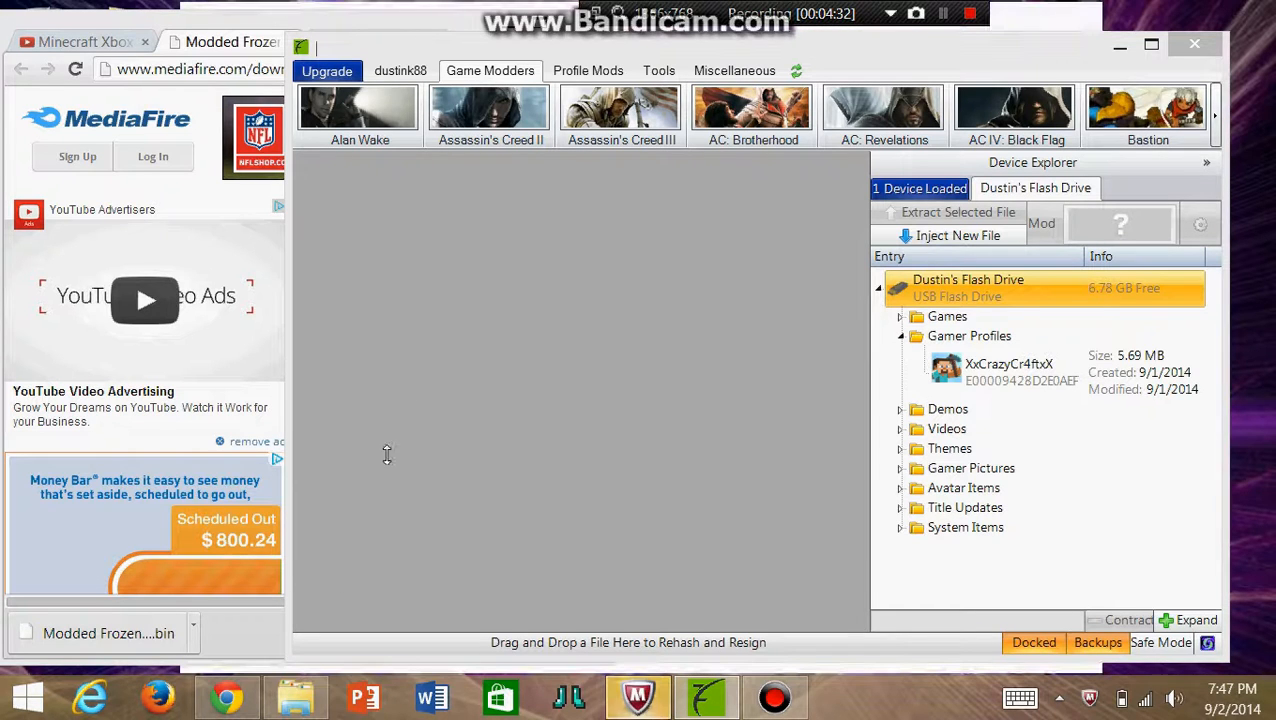
{"action": "mouse_move", "coordinate": [415, 377]}
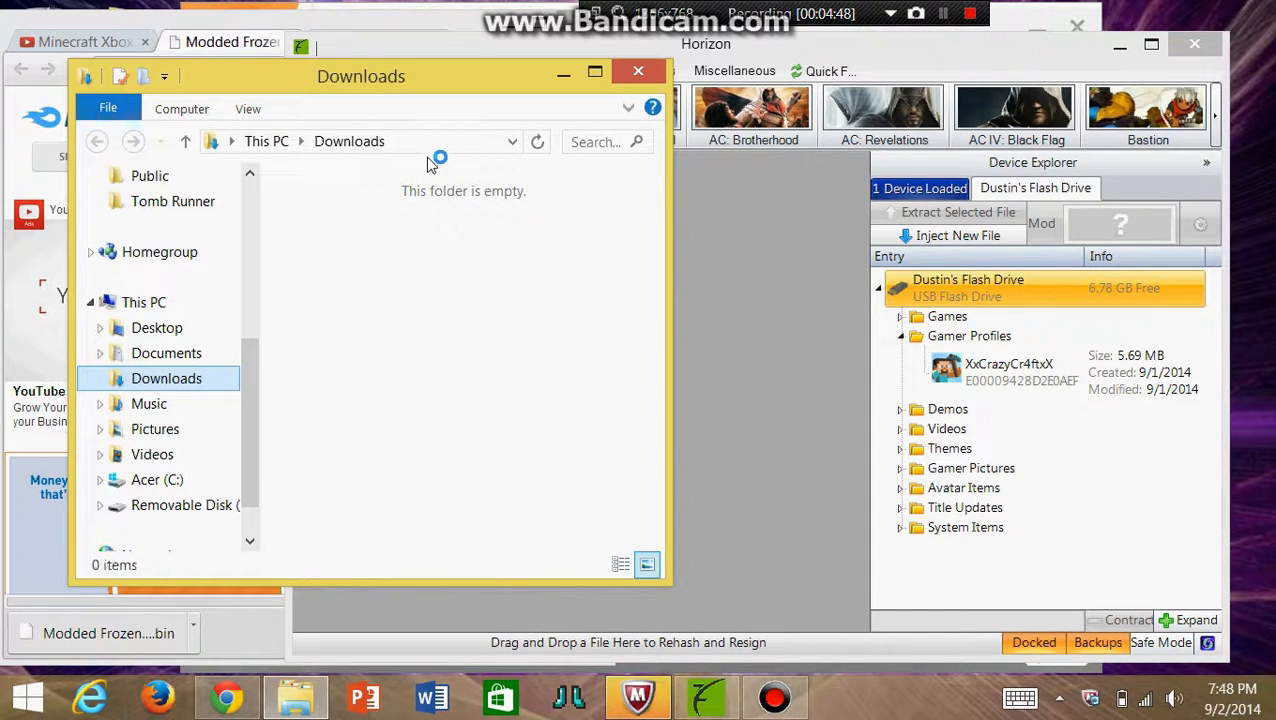
{"action": "mouse_move", "coordinate": [390, 420]}
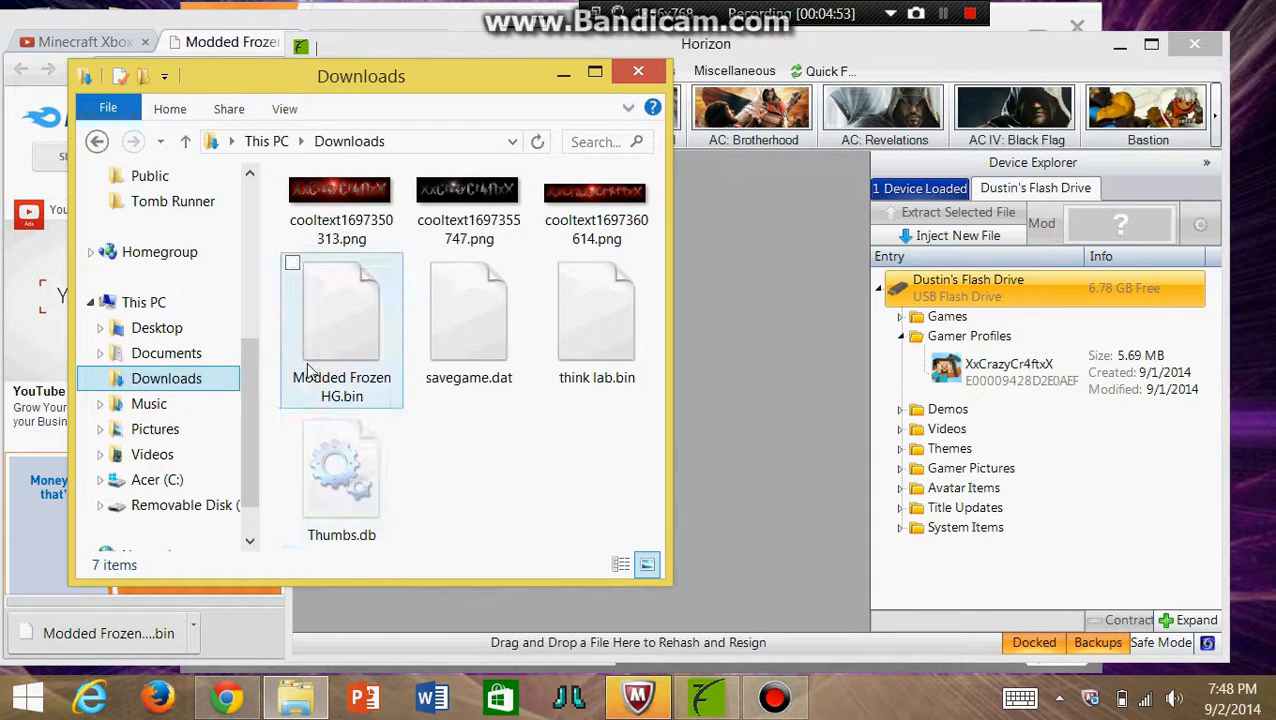
{"action": "mouse_move", "coordinate": [332, 370]}
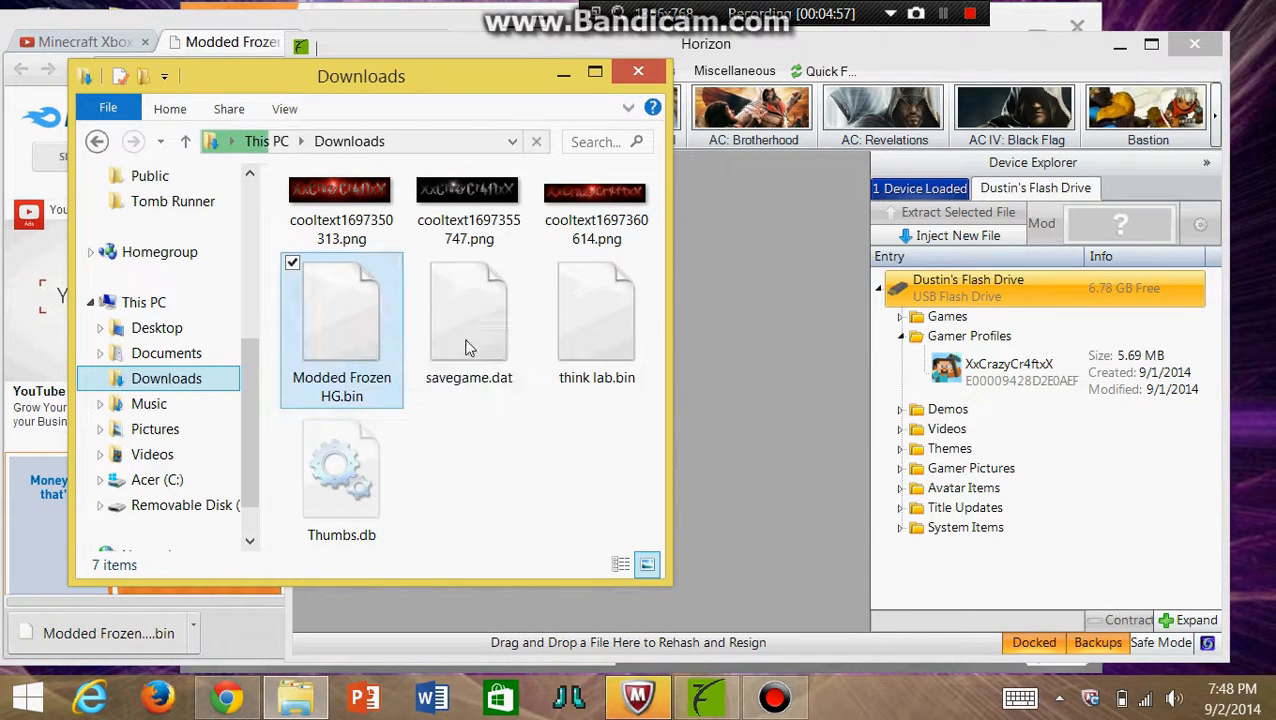
Select Modded Frozen HG.bin in the Downloads folder window
{"action": "left_click", "coordinate": [341, 310]}
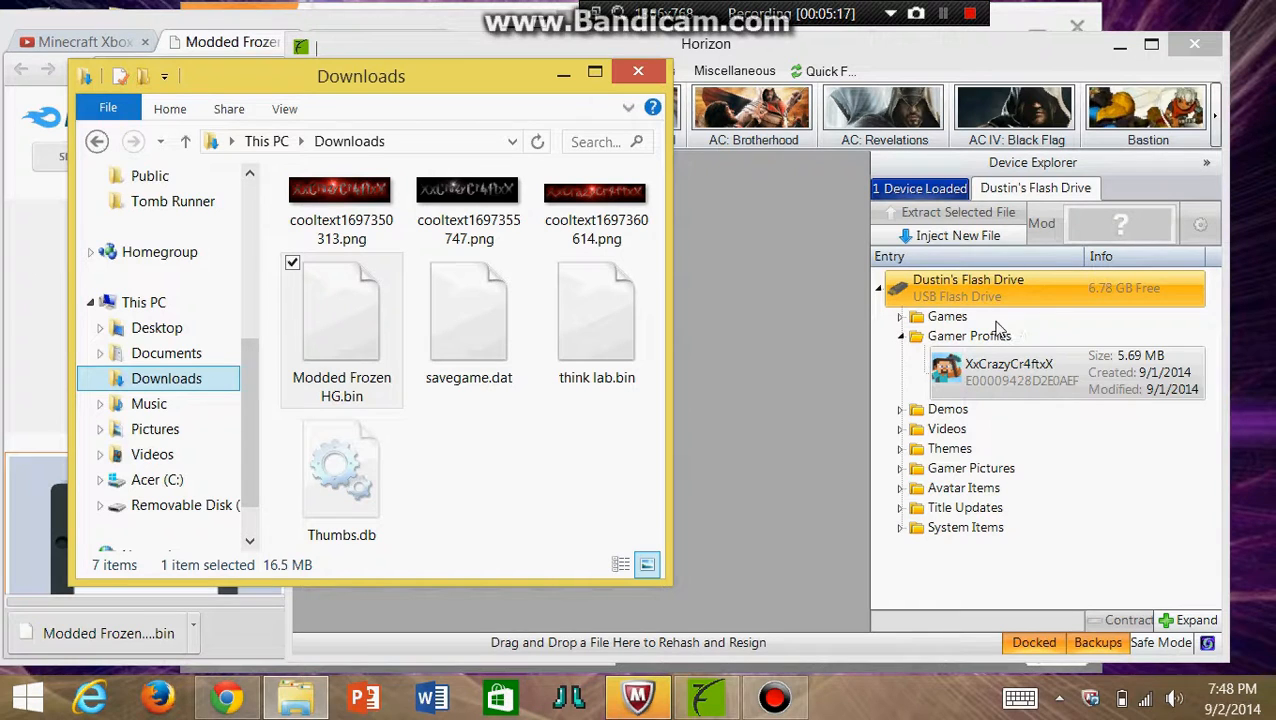
{"action": "mouse_move", "coordinate": [948, 213]}
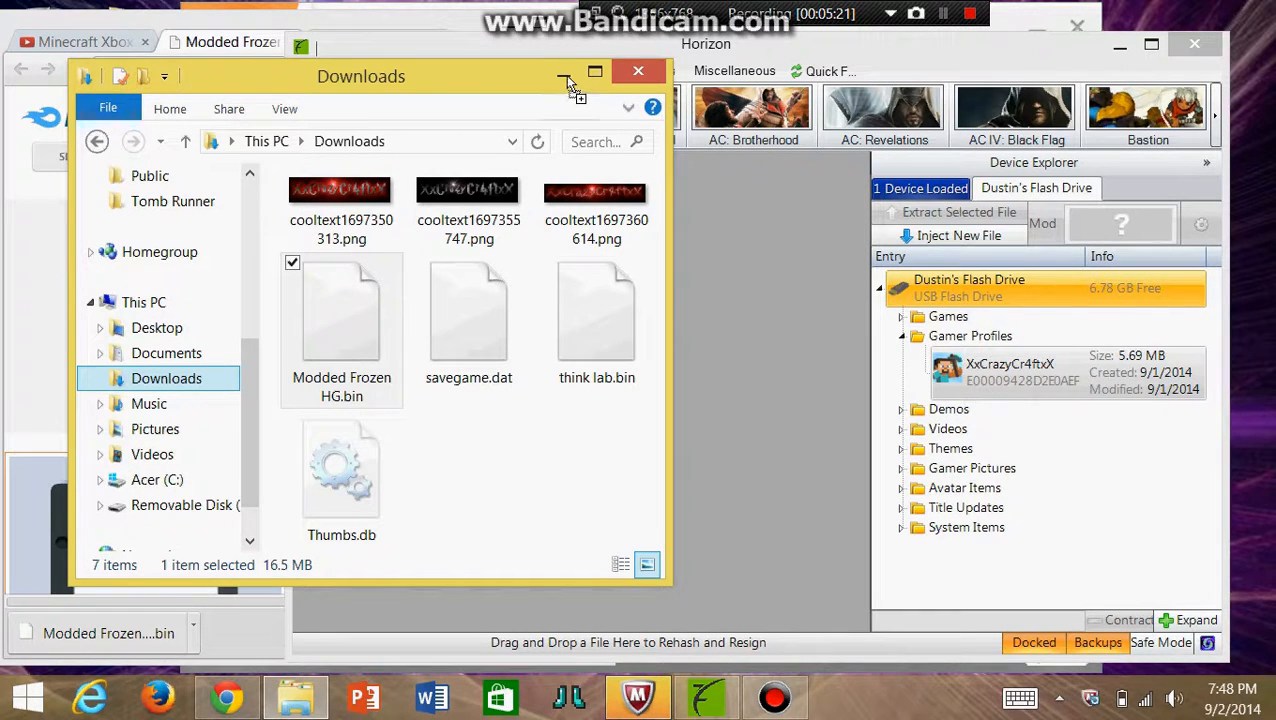
{"action": "mouse_move", "coordinate": [855, 170]}
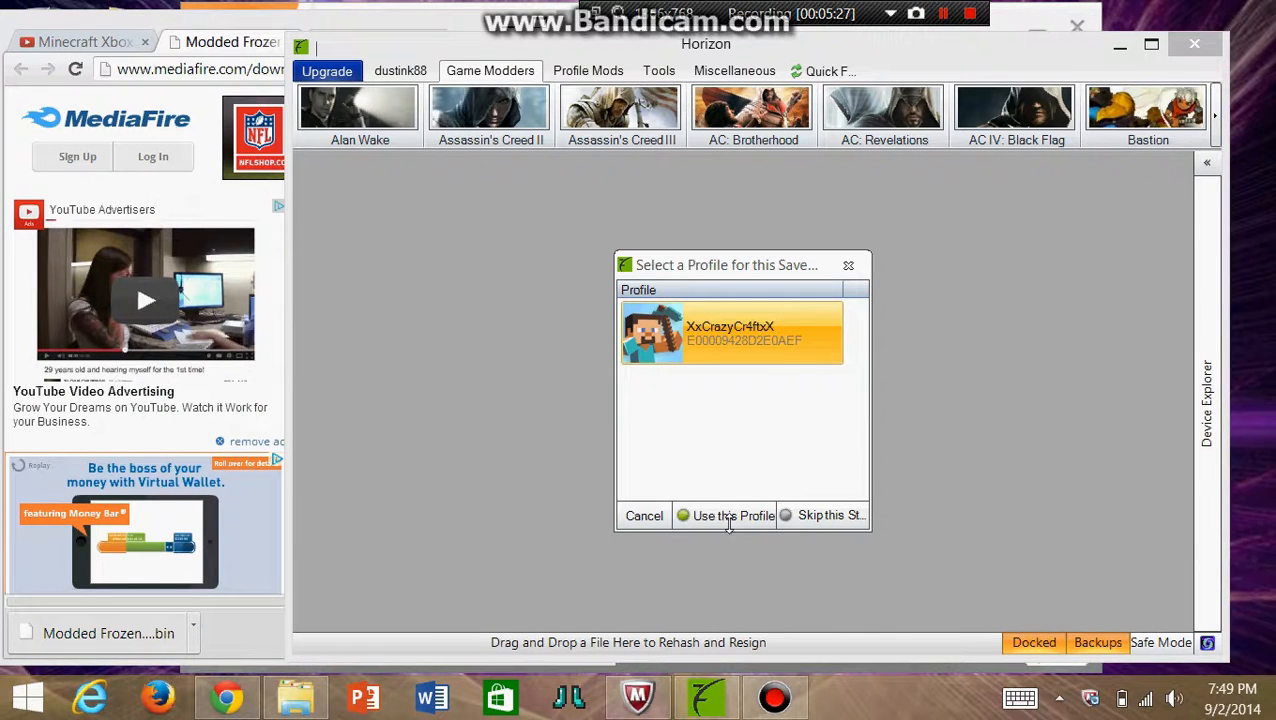
{"action": "mouse_move", "coordinate": [738, 522]}
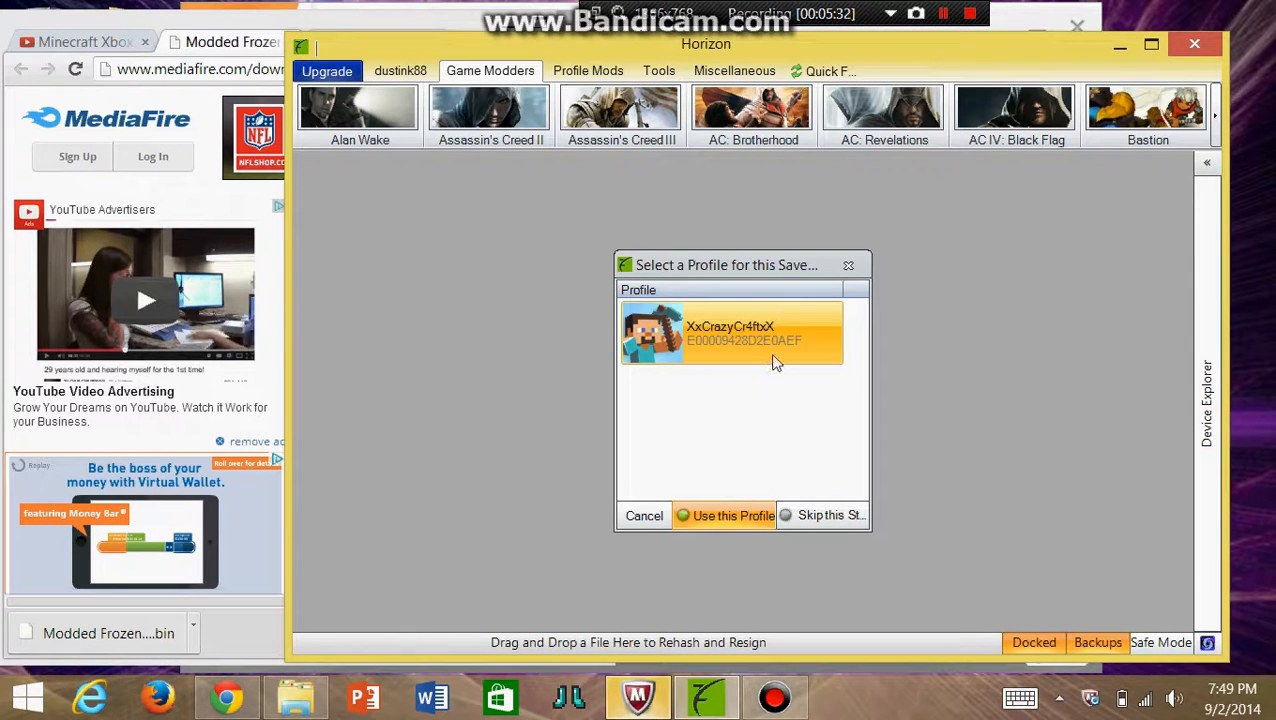
{"action": "mouse_move", "coordinate": [785, 369]}
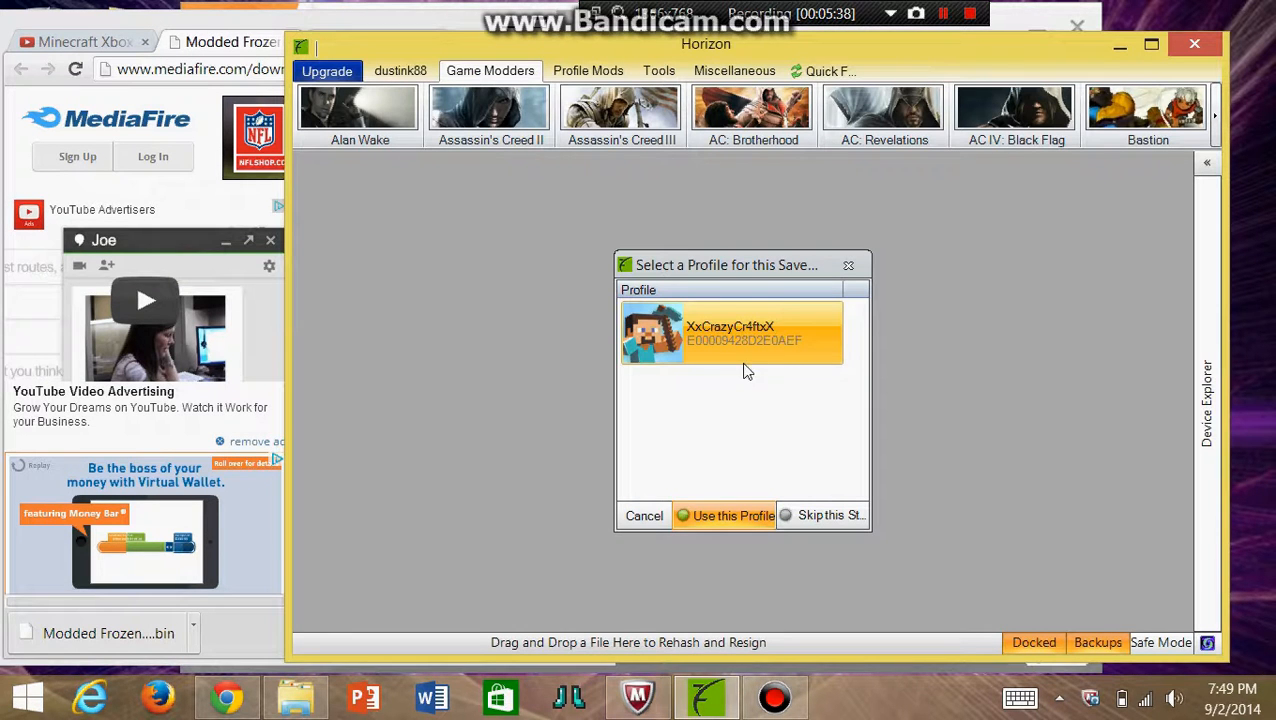
Assign the map save to the XxCrazyCr4ftxX profile
{"action": "left_click", "coordinate": [732, 515]}
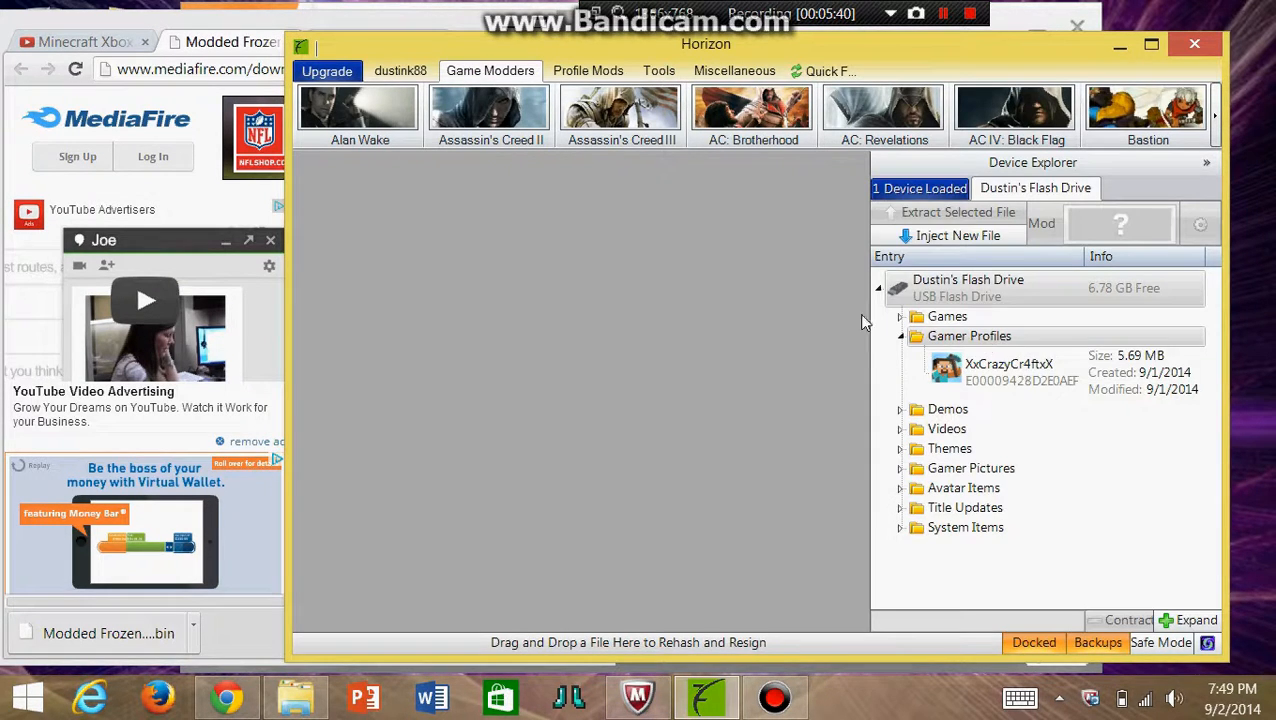
{"action": "left_click", "coordinate": [270, 240]}
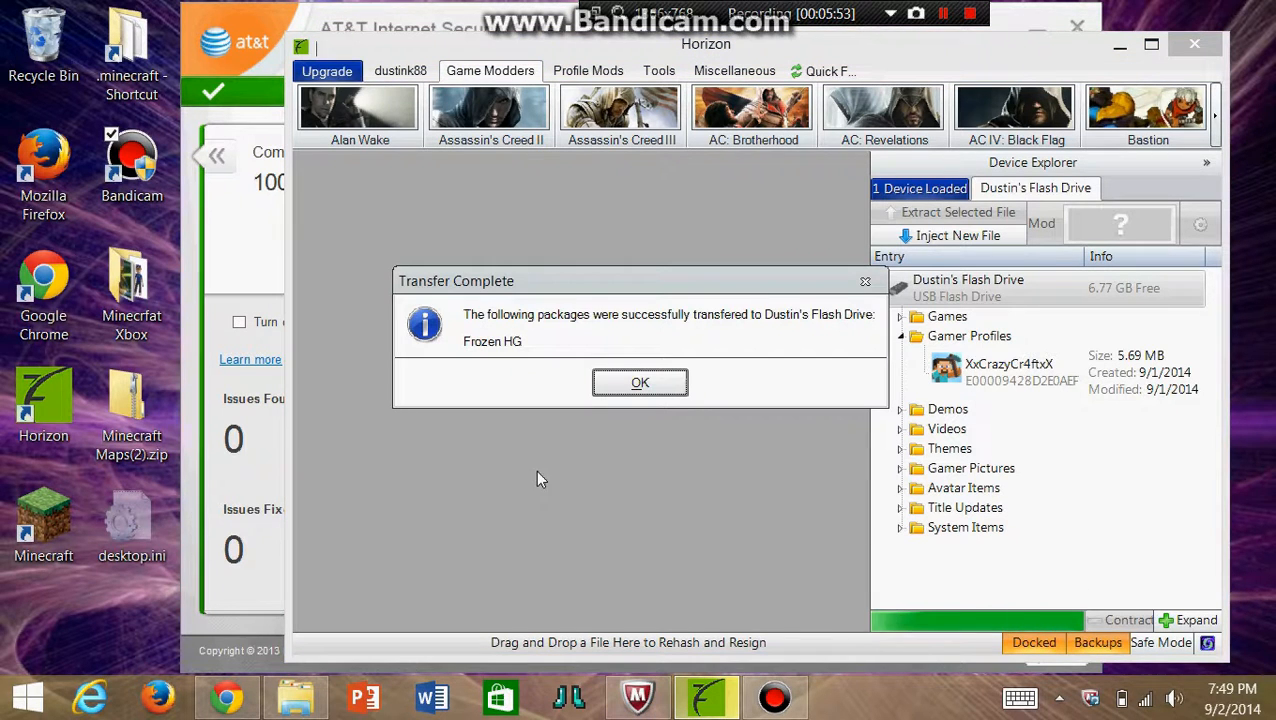
{"action": "mouse_move", "coordinate": [607, 341]}
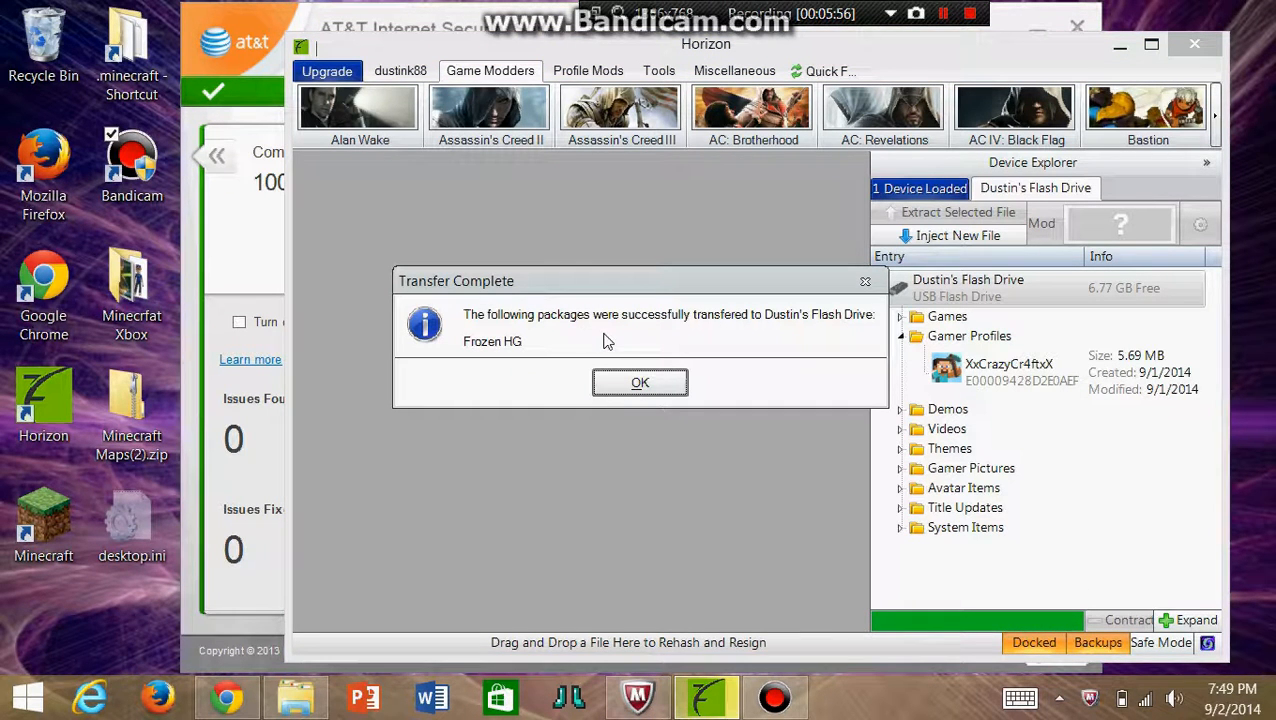
{"action": "mouse_move", "coordinate": [730, 322]}
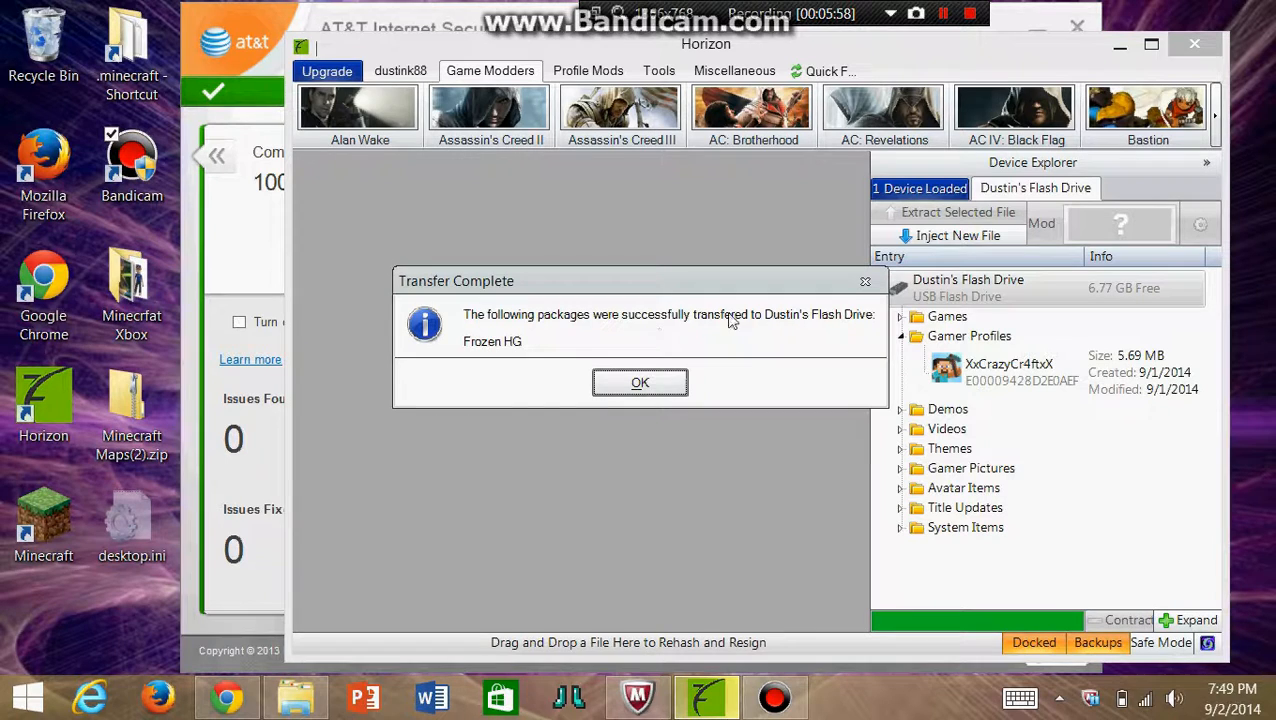
{"action": "mouse_move", "coordinate": [485, 362]}
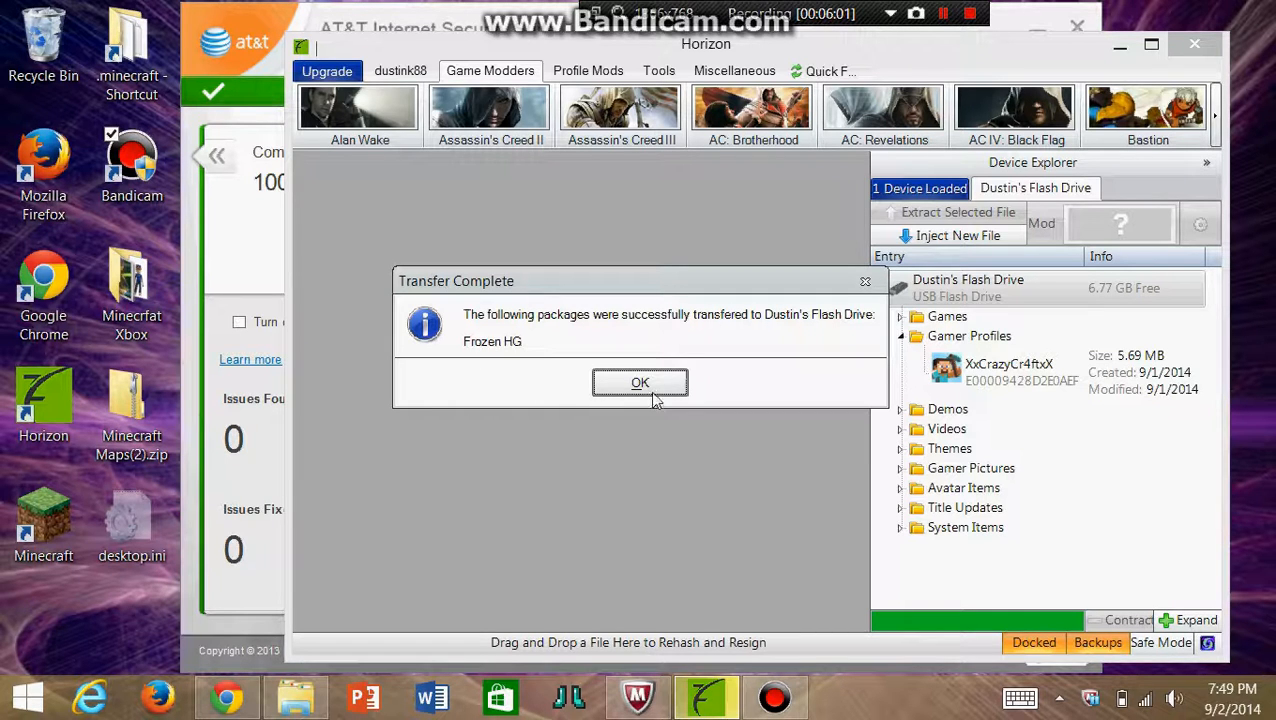
Dismiss the Transfer Complete notice for the Frozen HG package
{"action": "left_click", "coordinate": [639, 382]}
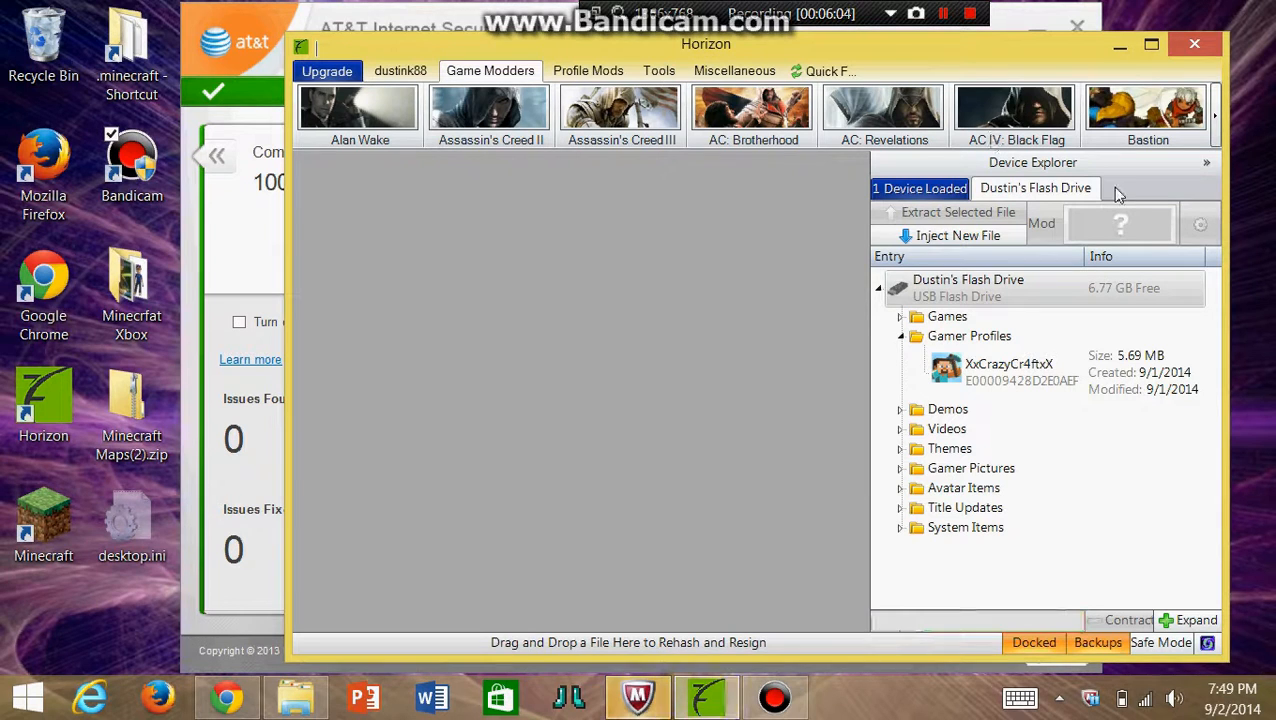
{"action": "mouse_move", "coordinate": [1121, 281]}
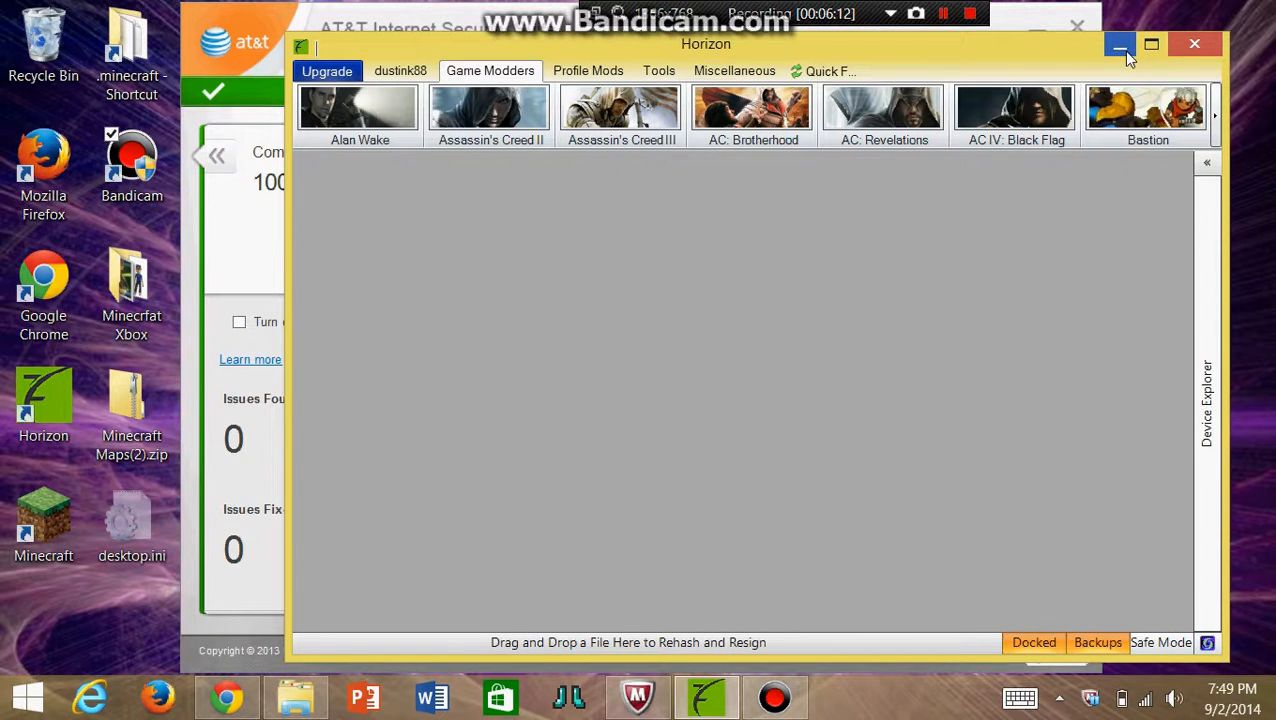
Minimize Horizon to reveal the security scan results
{"action": "left_click", "coordinate": [1120, 44]}
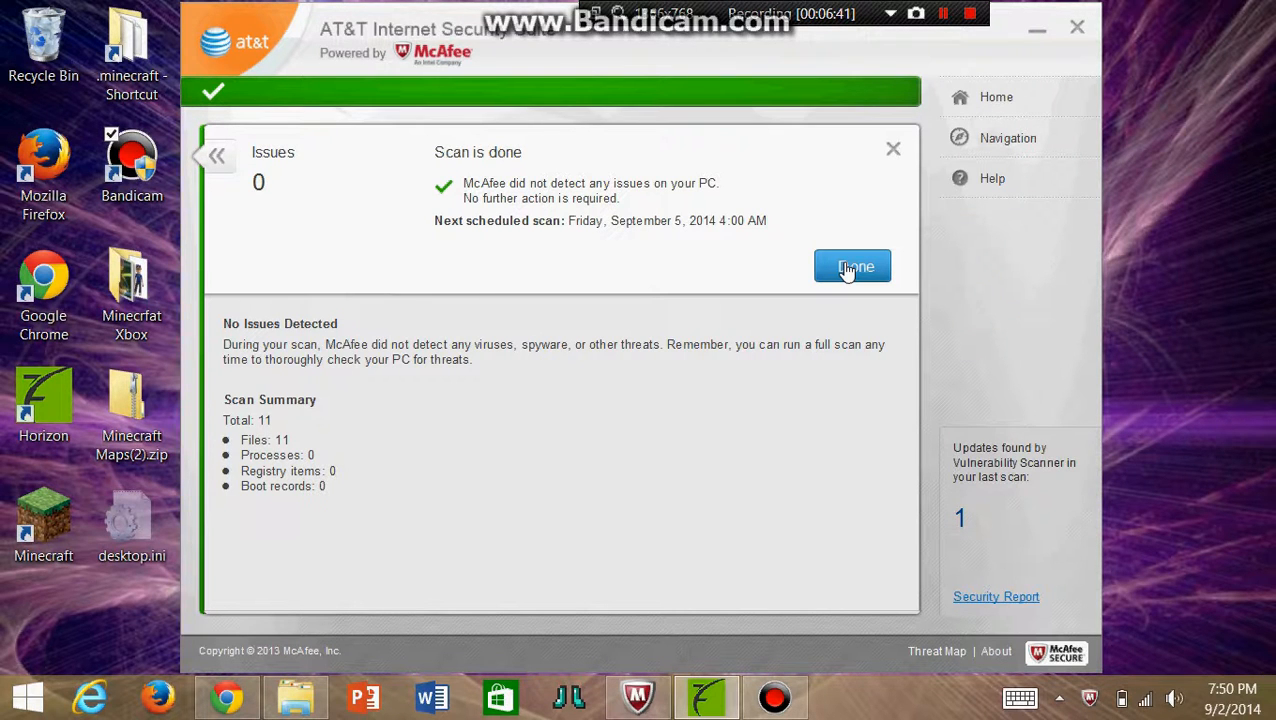
Dismiss the scan report and close AT&T Internet Security
{"action": "left_click", "coordinate": [852, 267]}
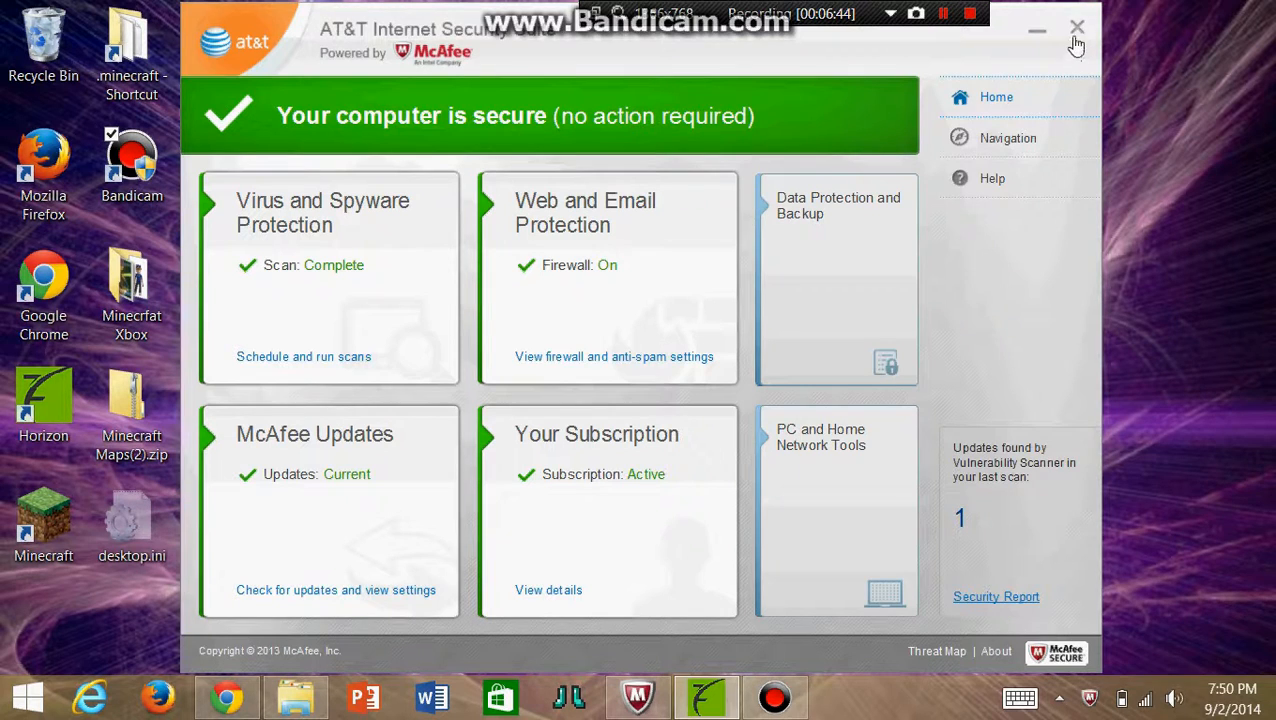
{"action": "left_click", "coordinate": [1077, 27]}
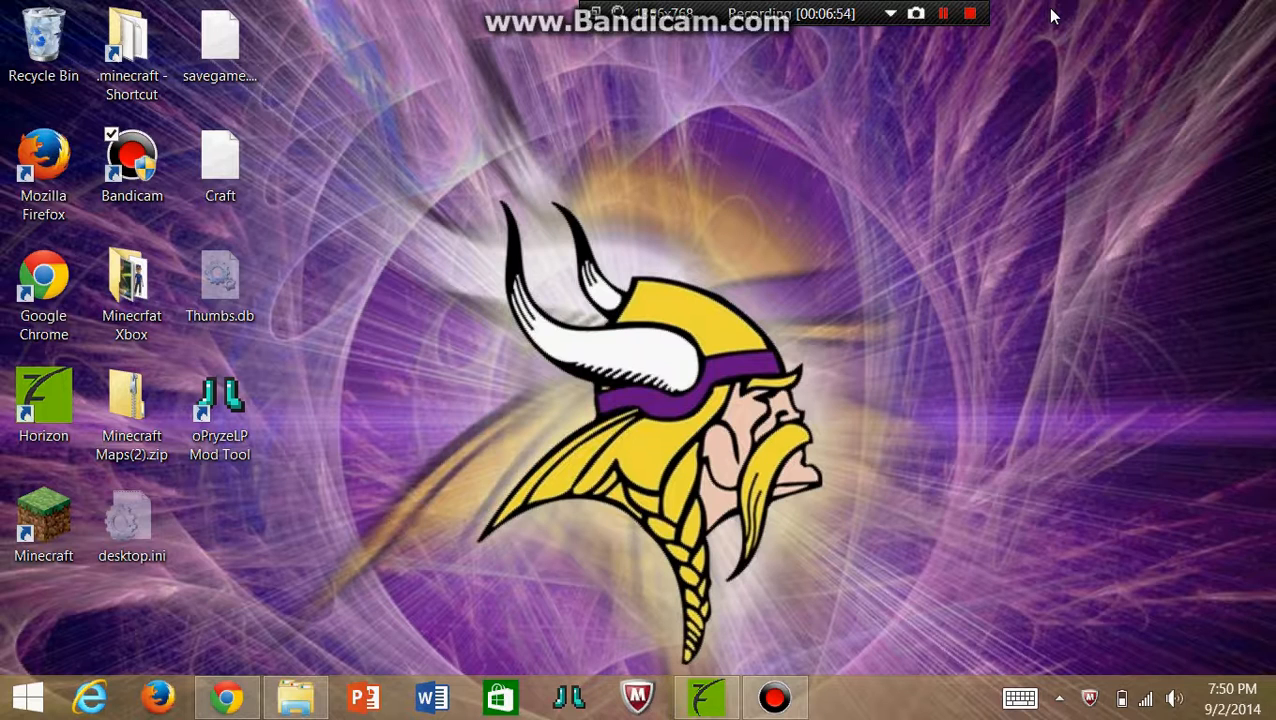
{"action": "mouse_move", "coordinate": [920, 220]}
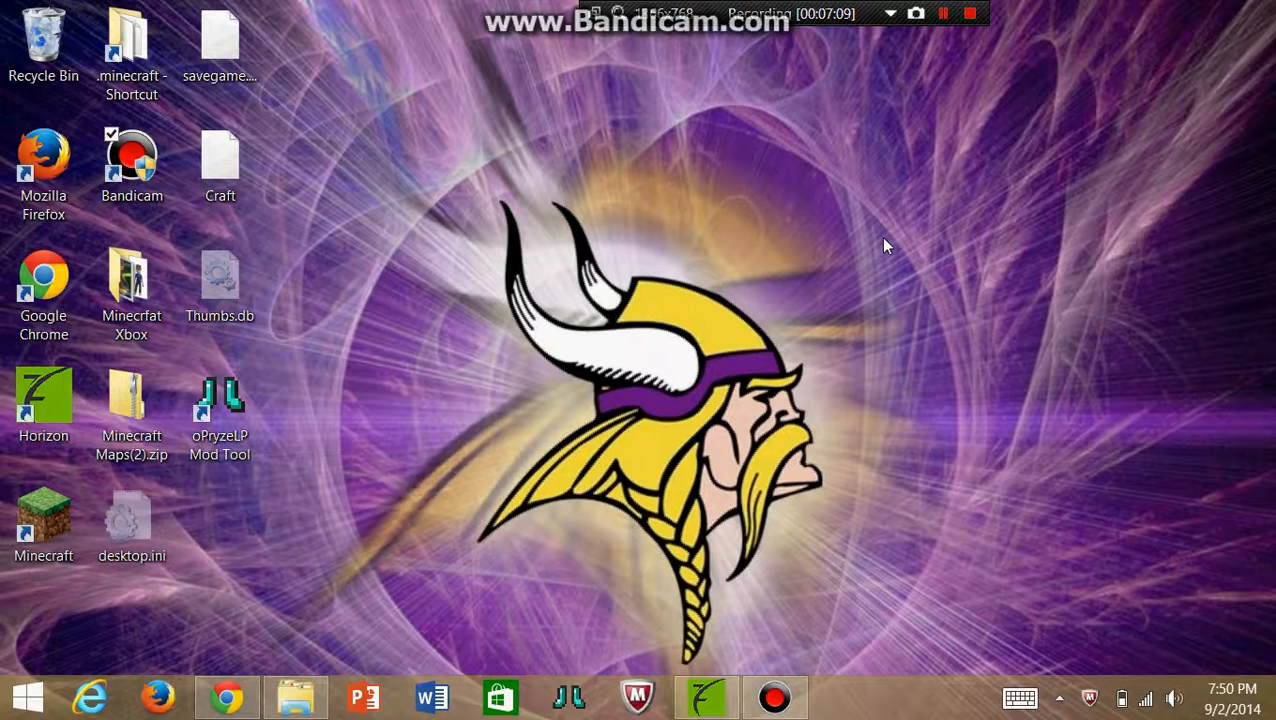
{"action": "mouse_move", "coordinate": [675, 238]}
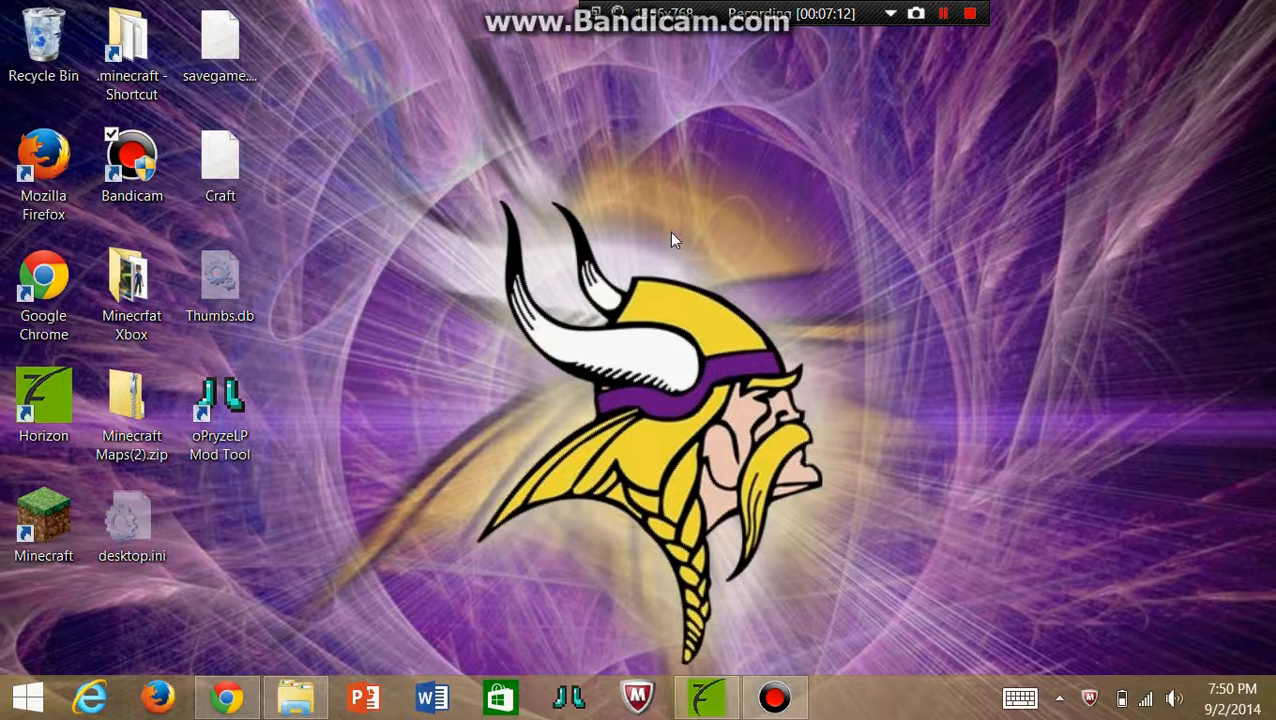
{"action": "mouse_move", "coordinate": [670, 234]}
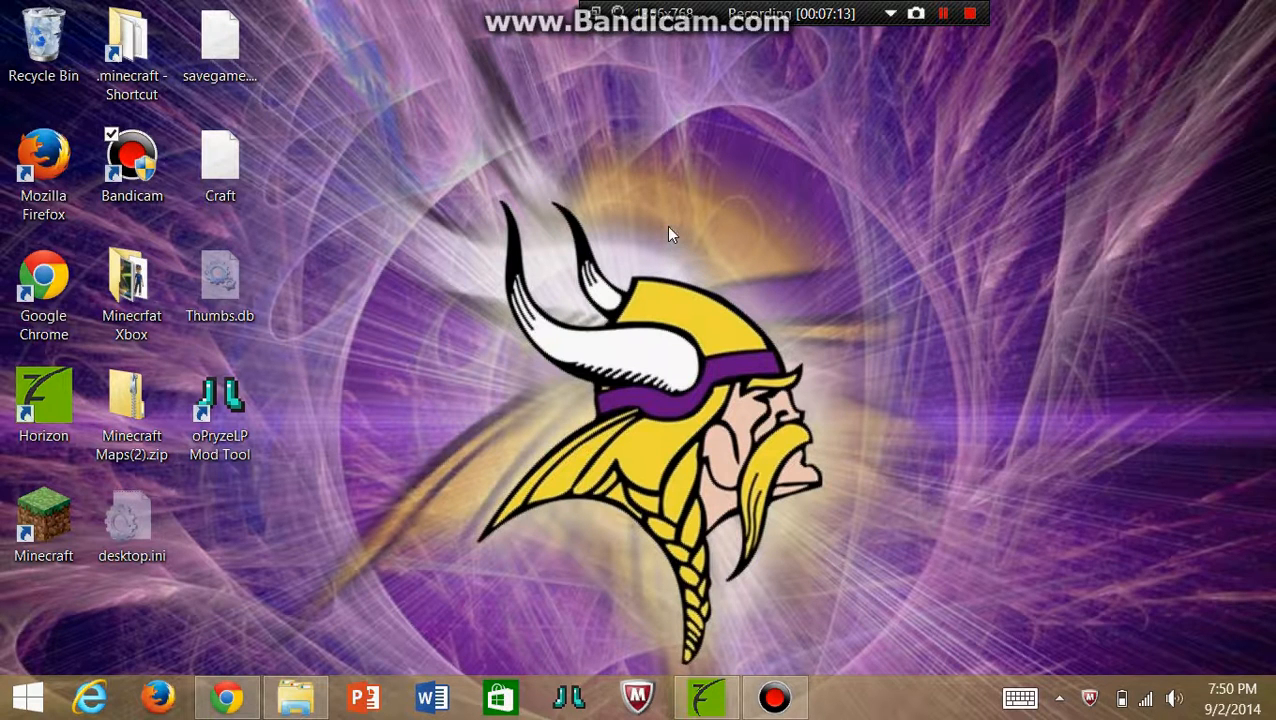
{"action": "mouse_move", "coordinate": [910, 234]}
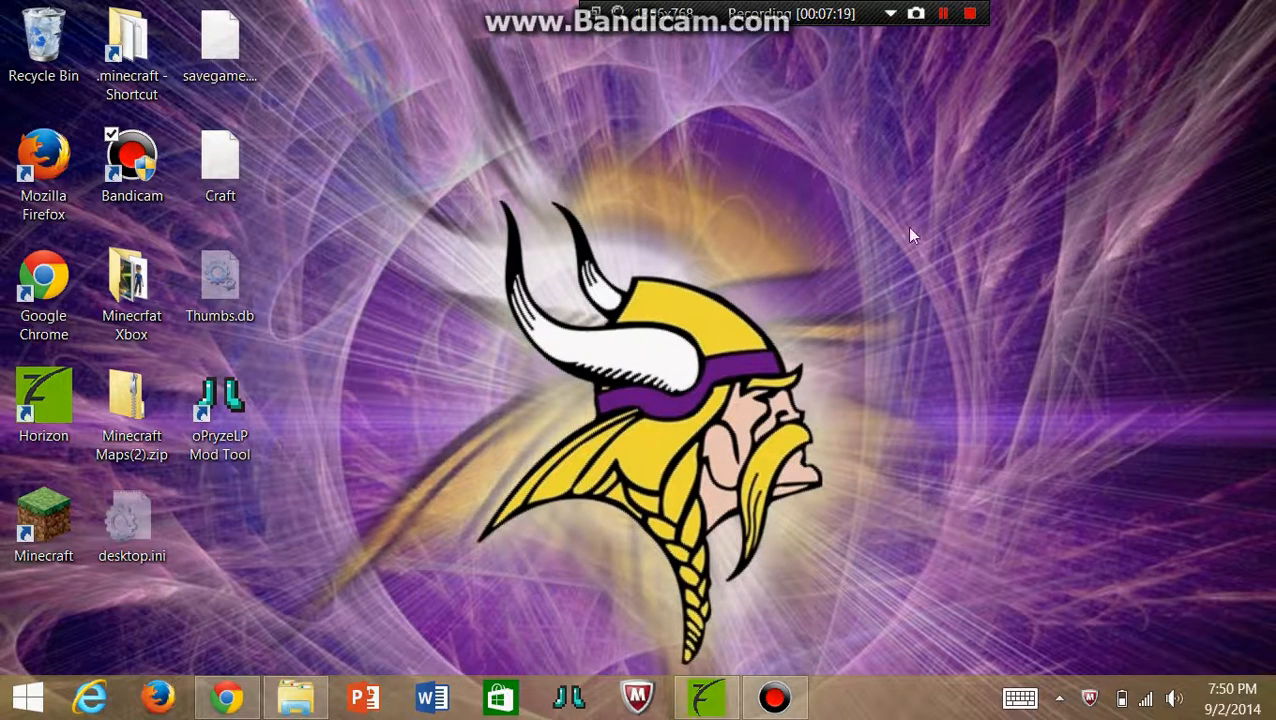